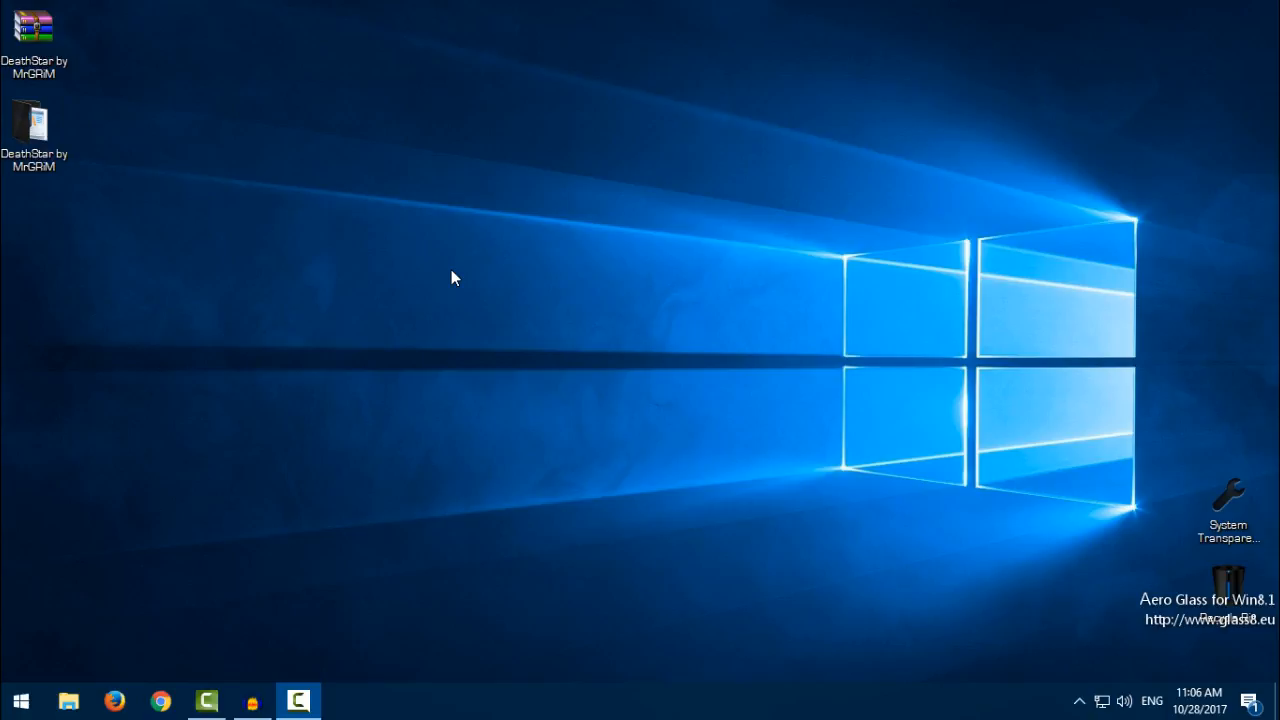
{"action": "mouse_move", "coordinate": [190, 191]}
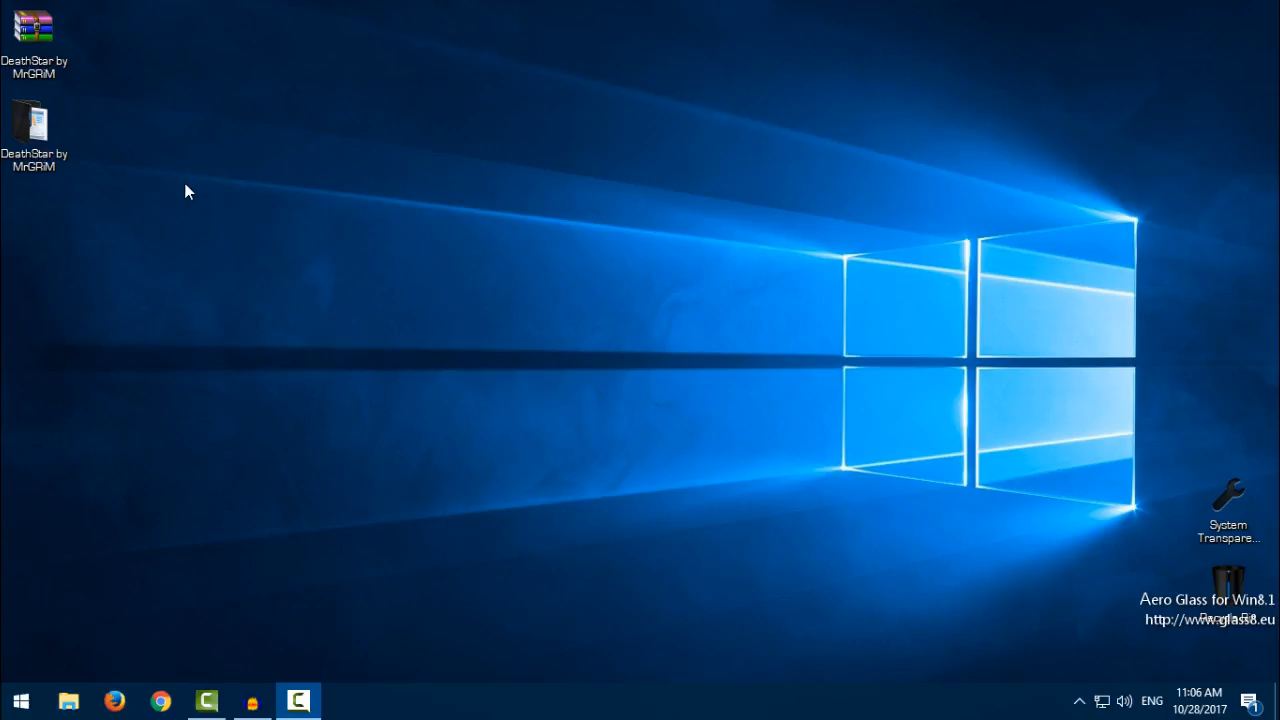
Extract the DeathStar by MrGRiM RAR on the desktop into its own DeathStar by MrGRiM folder
{"action": "right_click", "coordinate": [190, 190]}
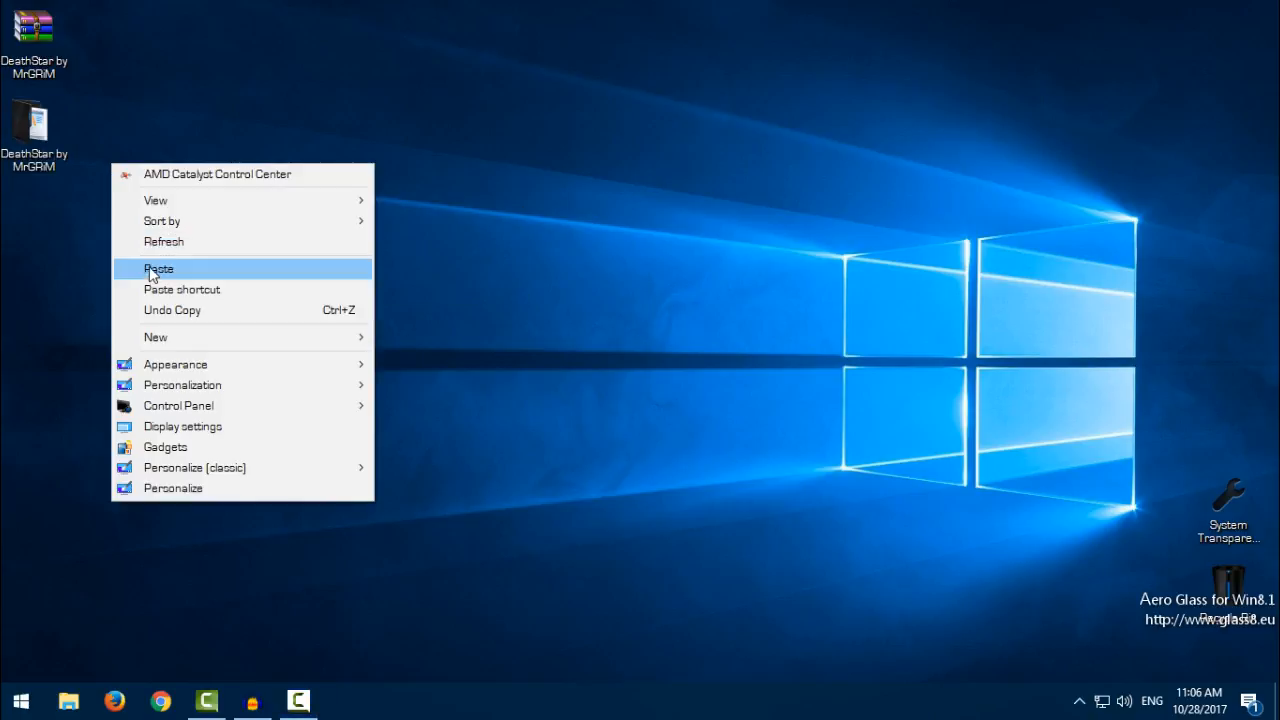
{"action": "left_click", "coordinate": [158, 268]}
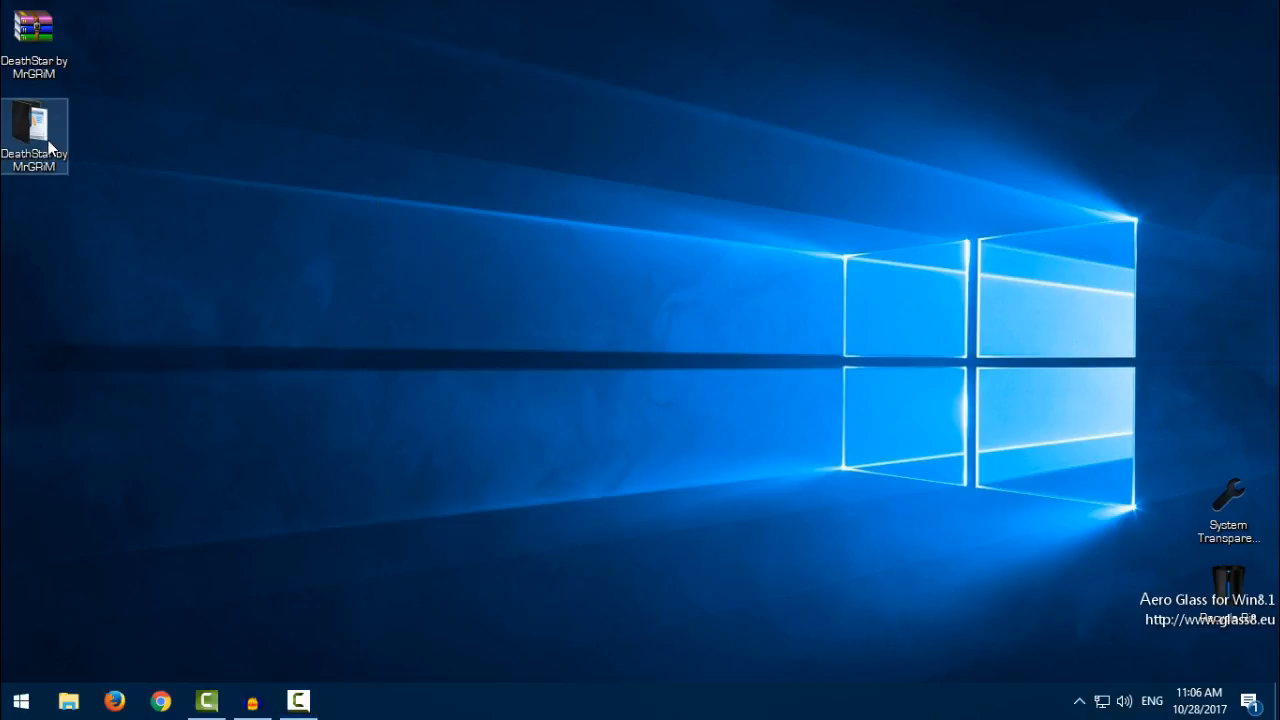
{"action": "left_click", "coordinate": [33, 30]}
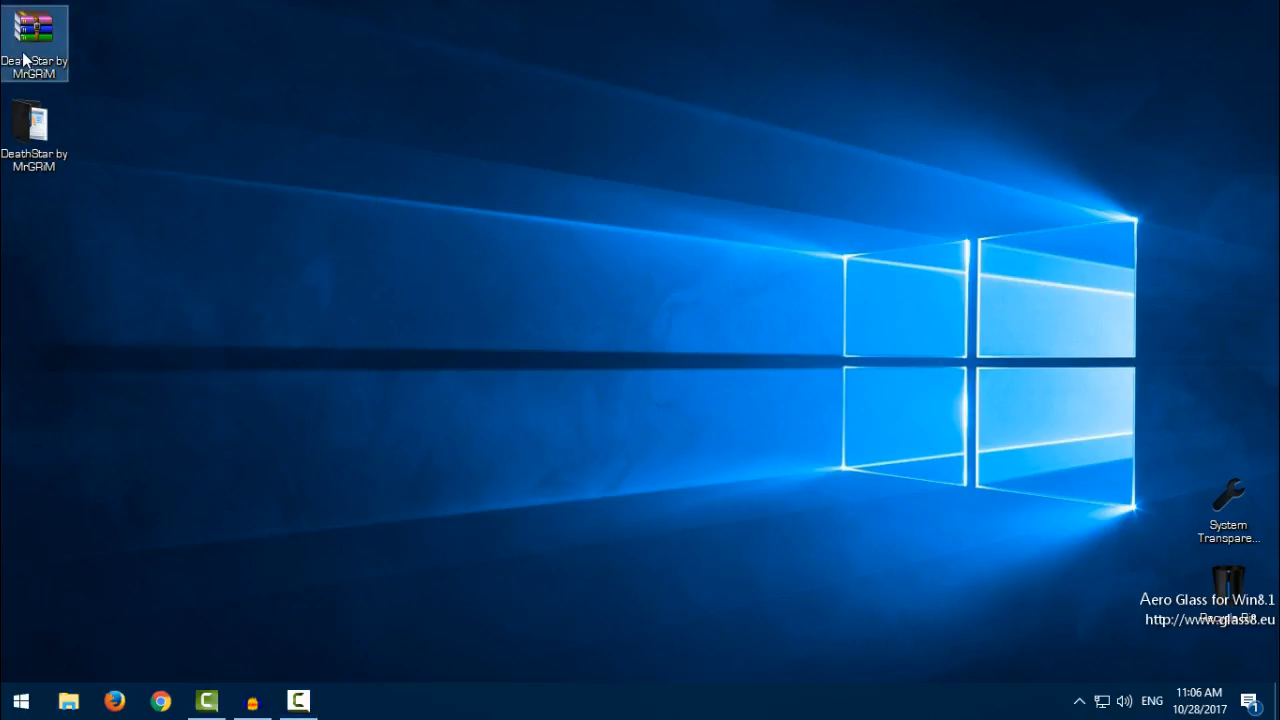
{"action": "right_click", "coordinate": [35, 30]}
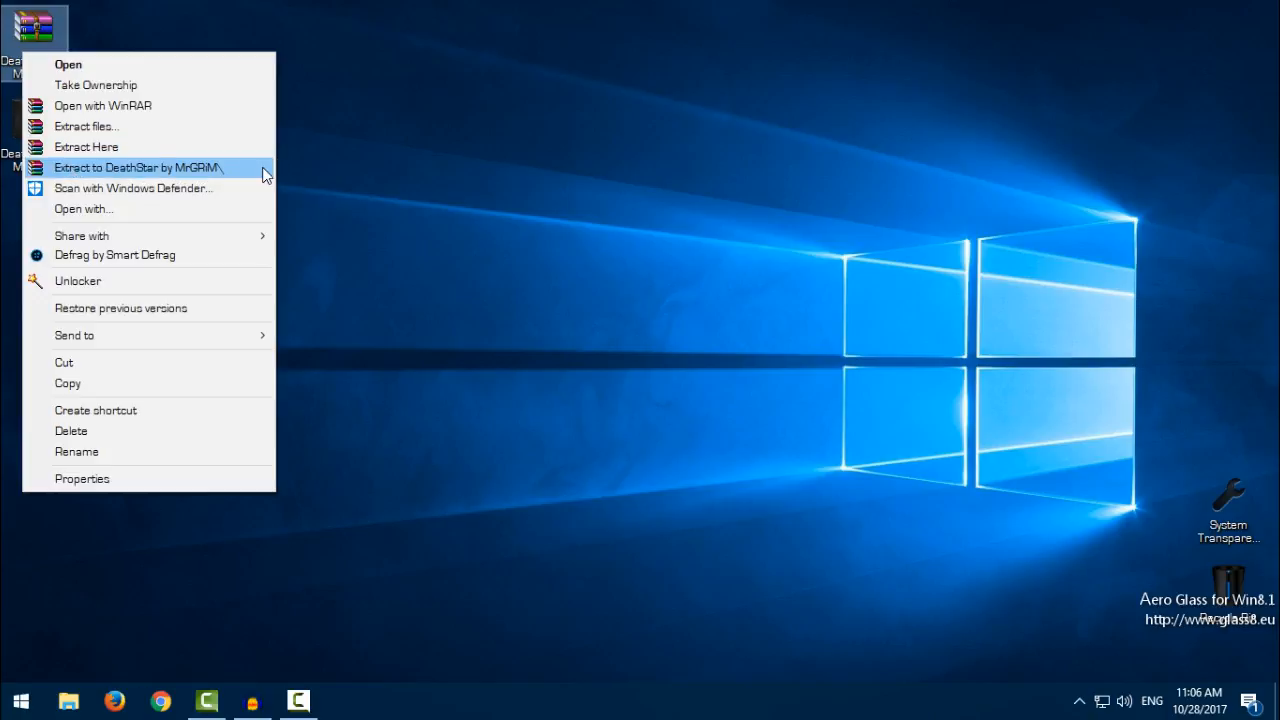
{"action": "left_click", "coordinate": [137, 167]}
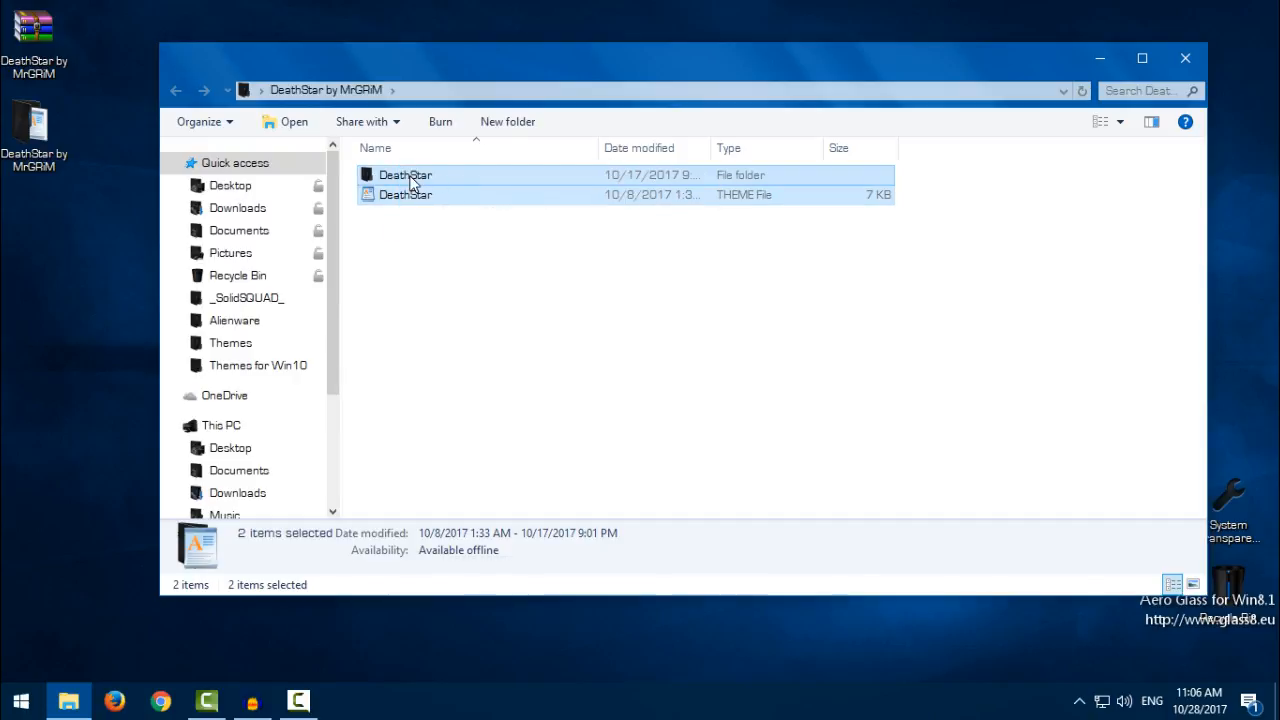
Copy the DeathStar folder and .theme file and browse toward C:\Windows\Resources\Themes
{"action": "right_click", "coordinate": [405, 175]}
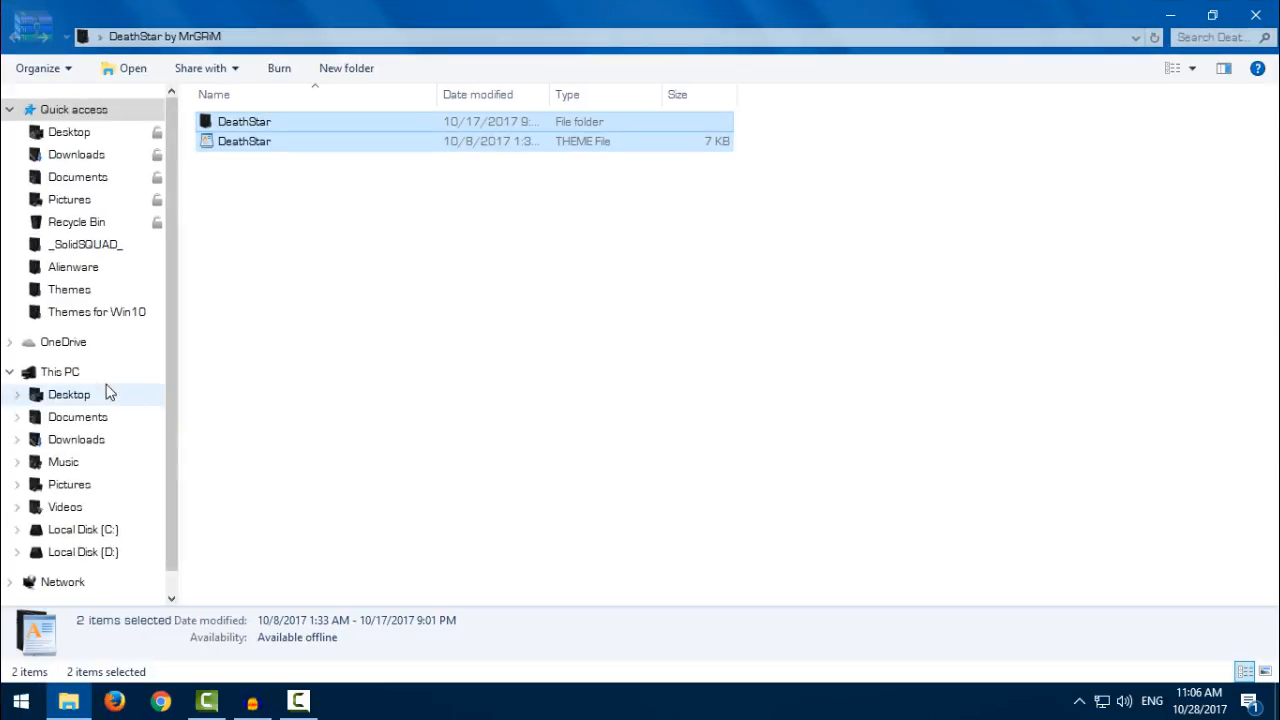
{"action": "left_click", "coordinate": [59, 371]}
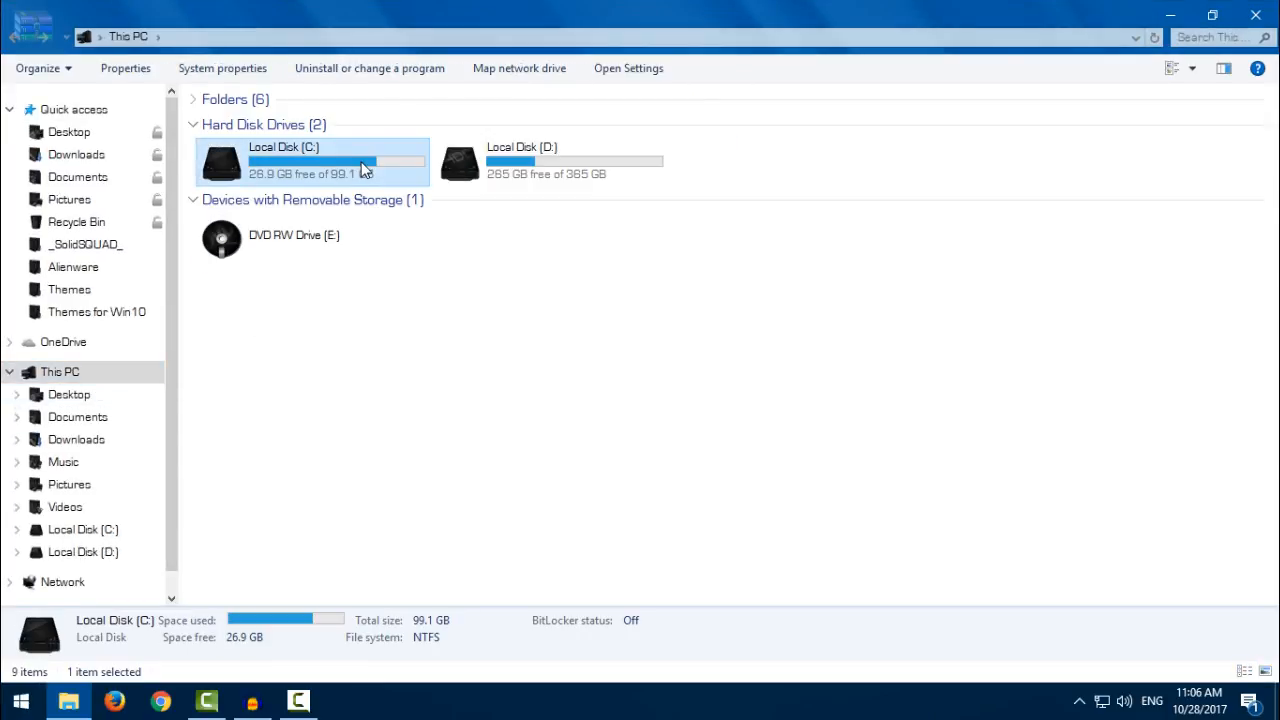
{"action": "double_click", "coordinate": [337, 160]}
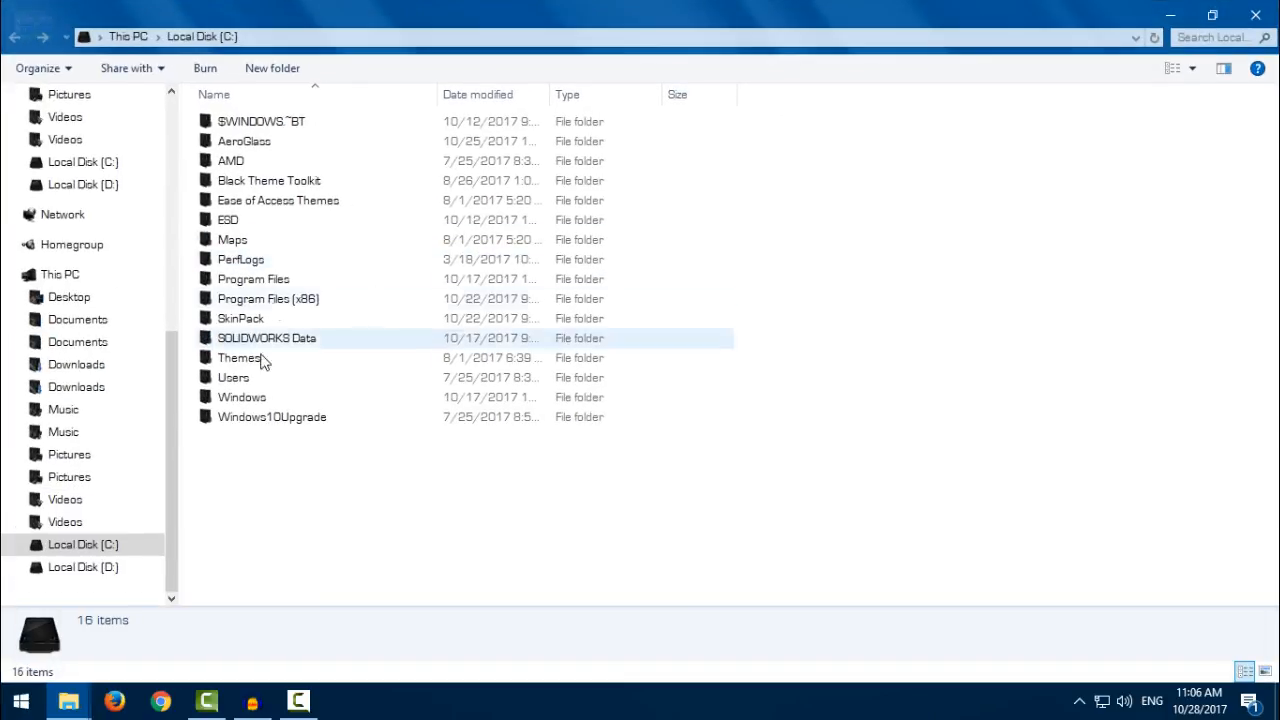
{"action": "double_click", "coordinate": [242, 397]}
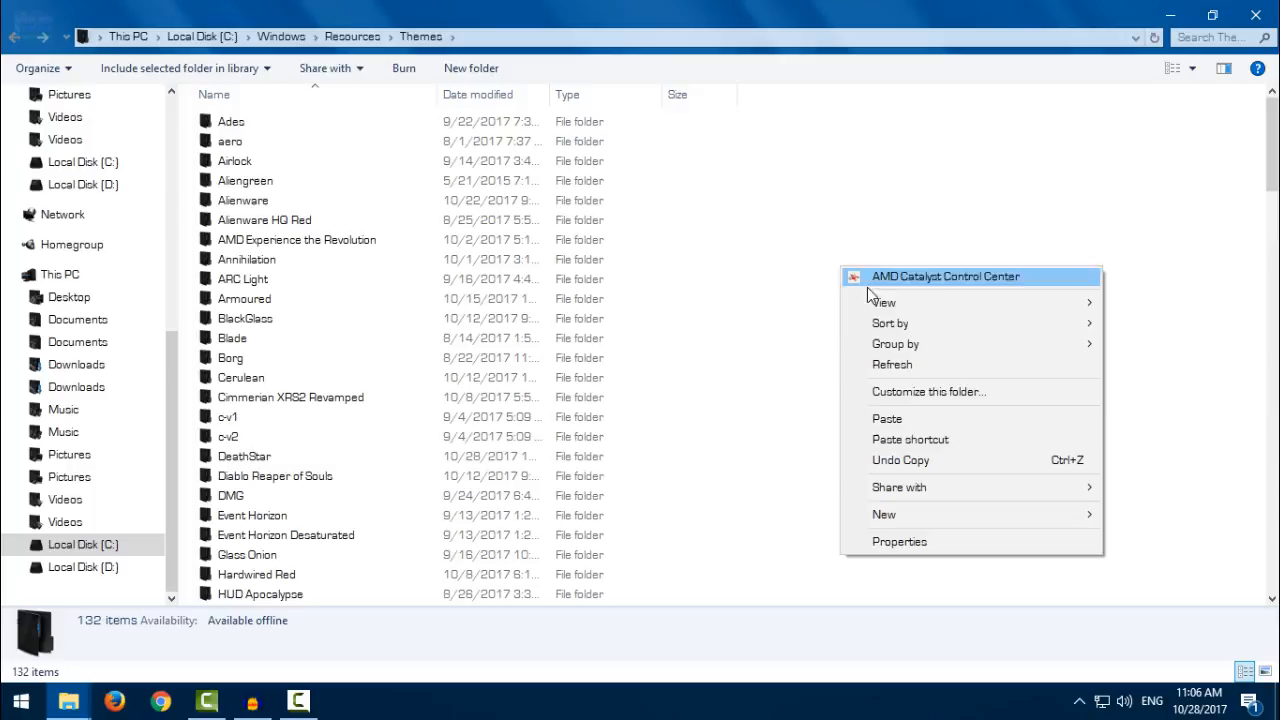
{"action": "mouse_move", "coordinate": [886, 418]}
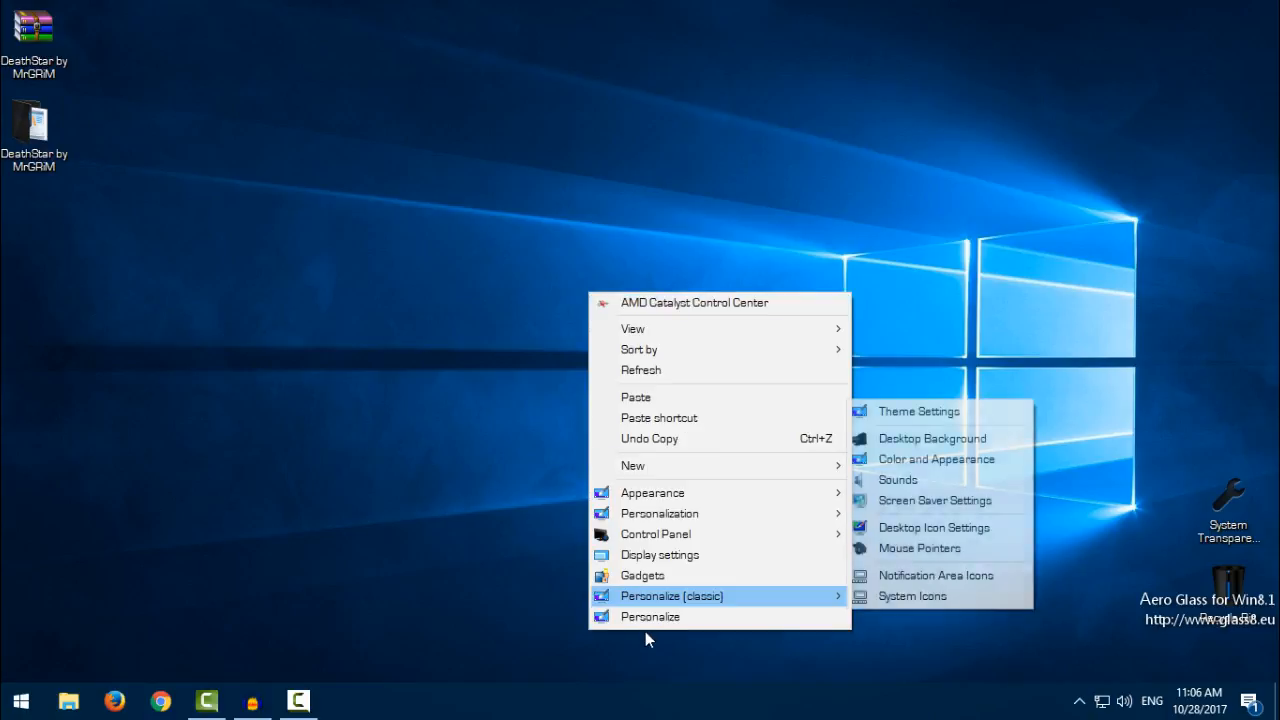
Go to Personalization > Themes and scroll the theme list to find DeathStar
{"action": "left_click", "coordinate": [650, 616]}
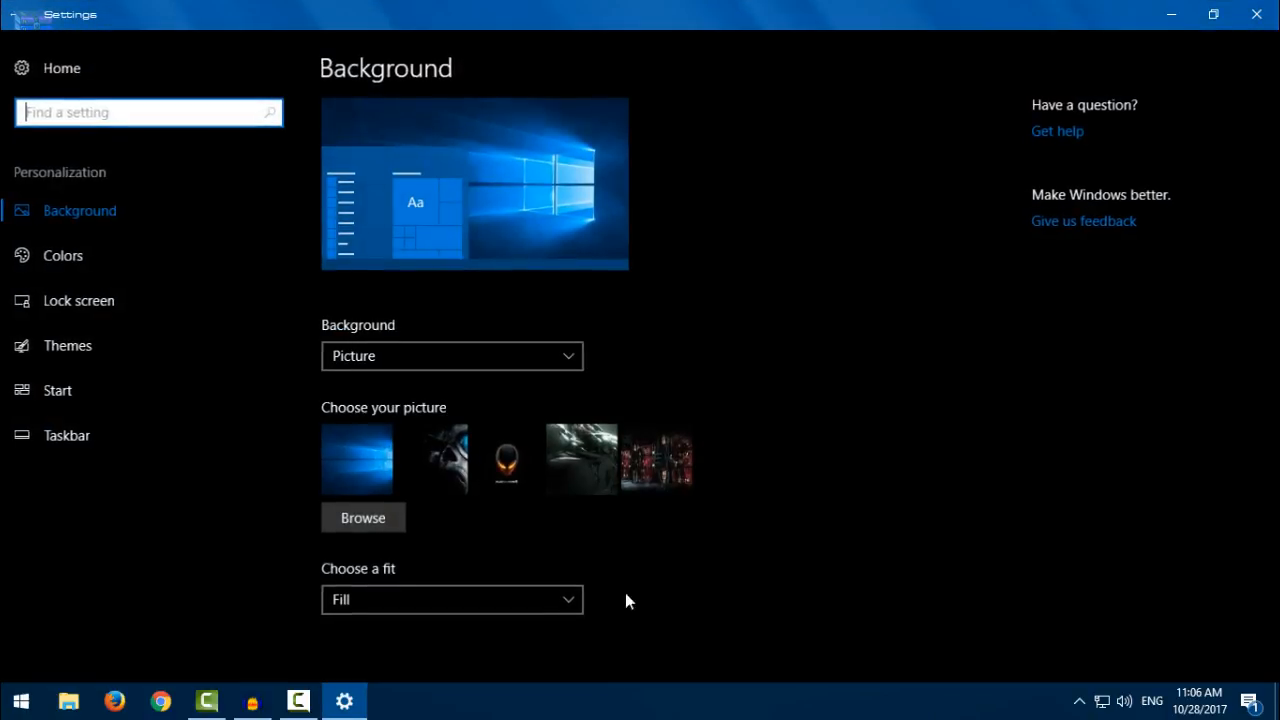
{"action": "left_click", "coordinate": [67, 345]}
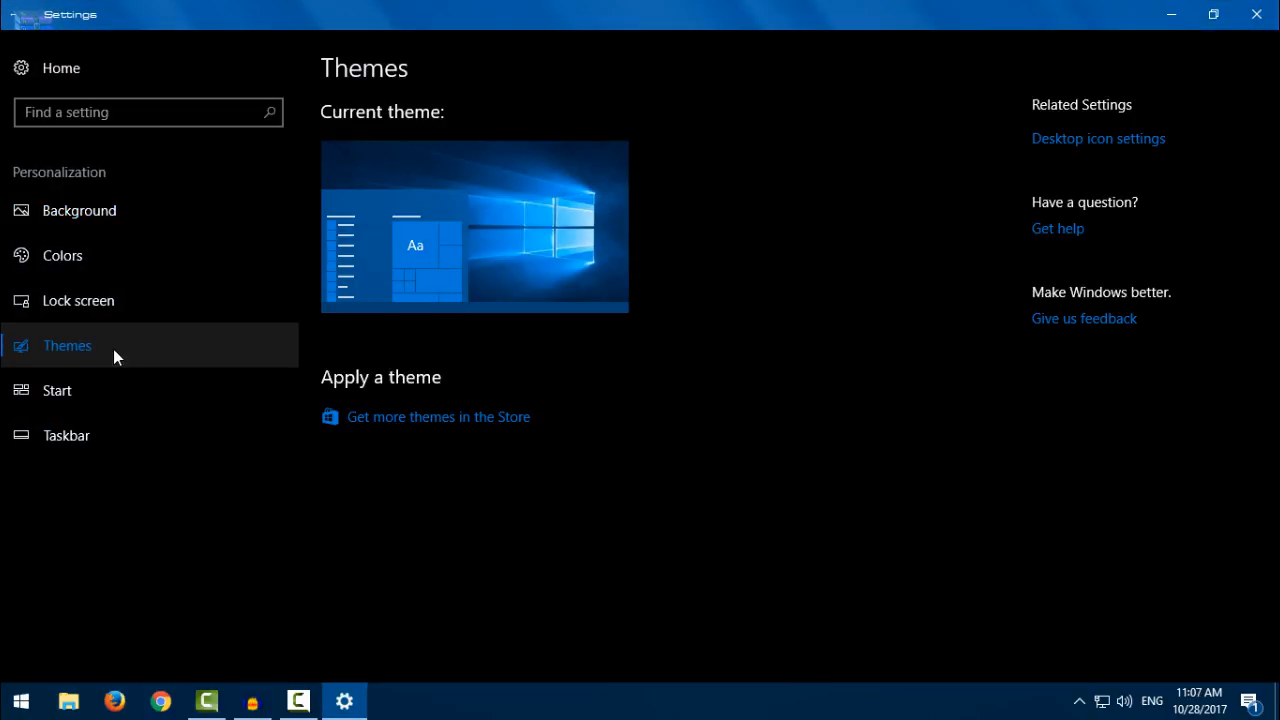
{"action": "scroll", "scroll_direction": "down", "scroll_amount": 3}
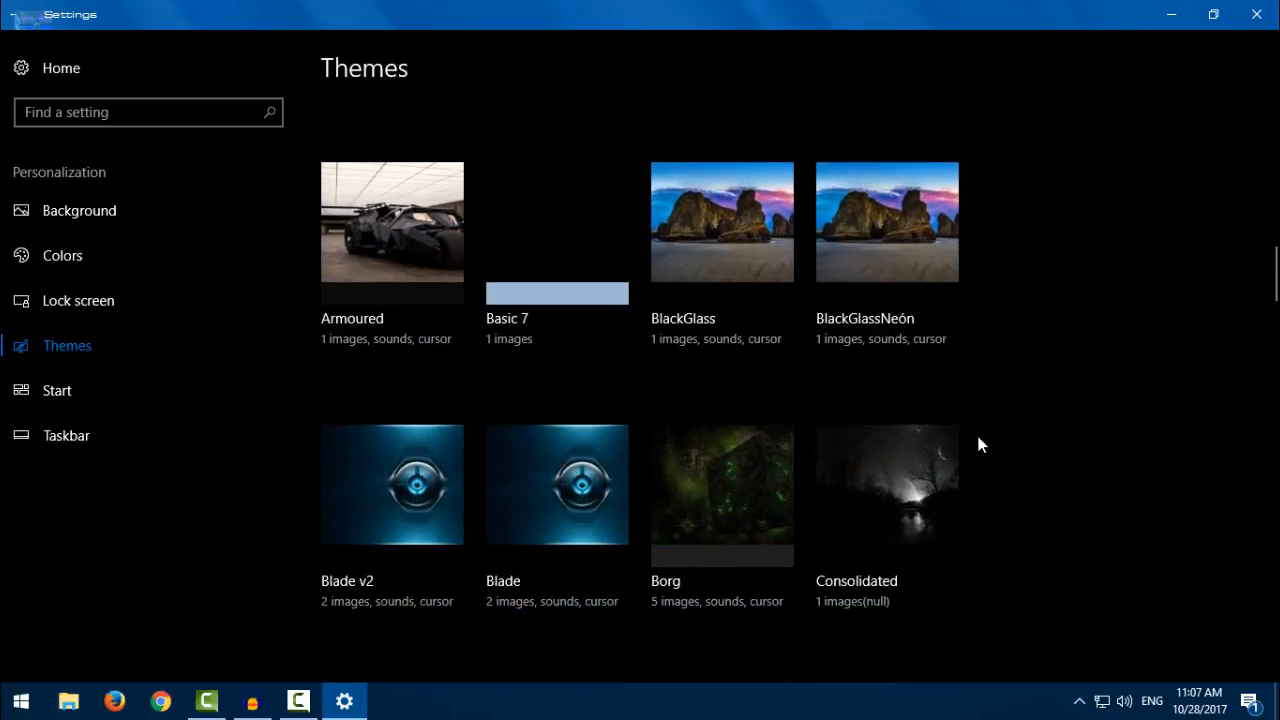
{"action": "scroll", "scroll_direction": "up", "scroll_amount": 3}
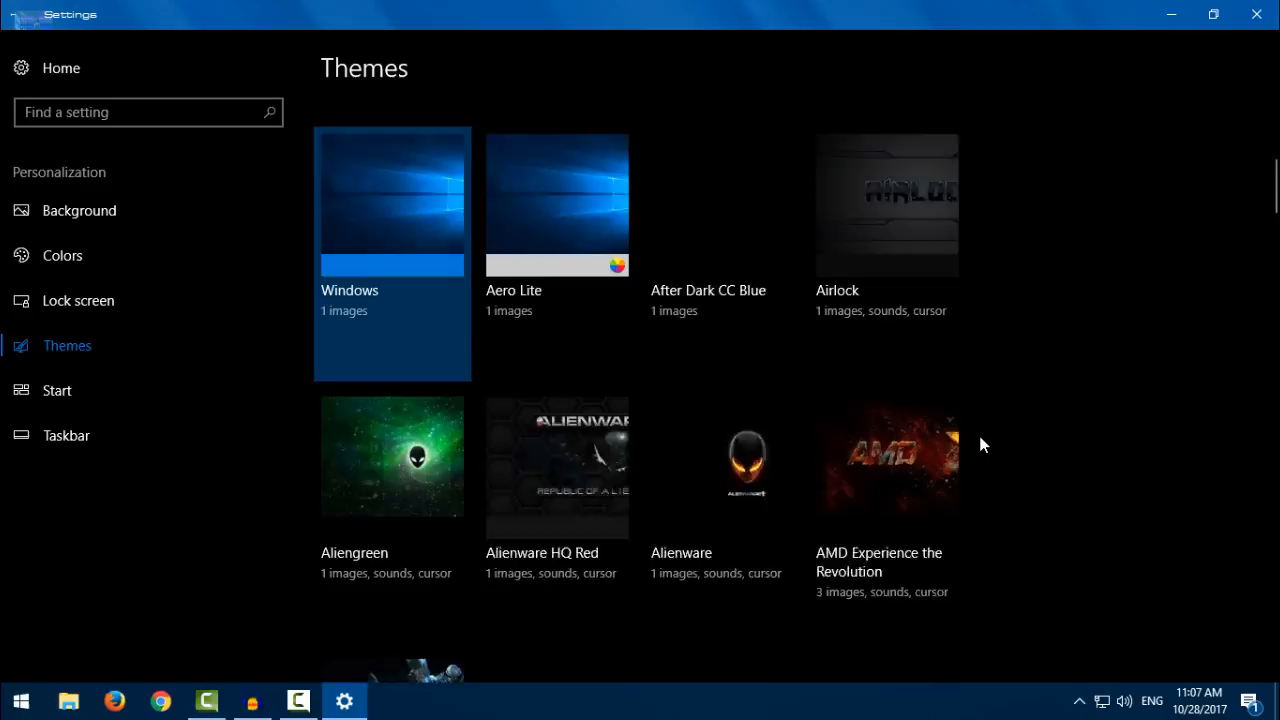
{"action": "scroll", "scroll_direction": "down", "scroll_amount": 3}
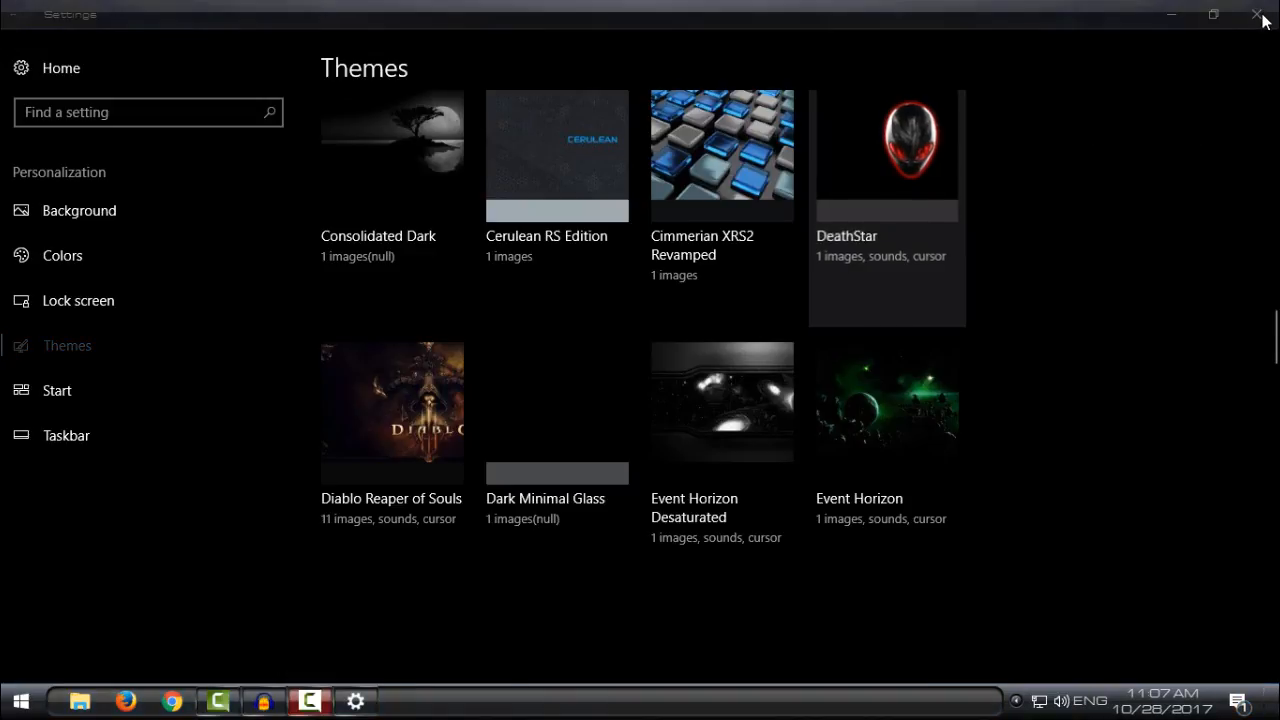
Close Settings to reveal the red alien DeathStar wallpaper and launch File Explorer from the taskbar
{"action": "left_click", "coordinate": [1258, 14]}
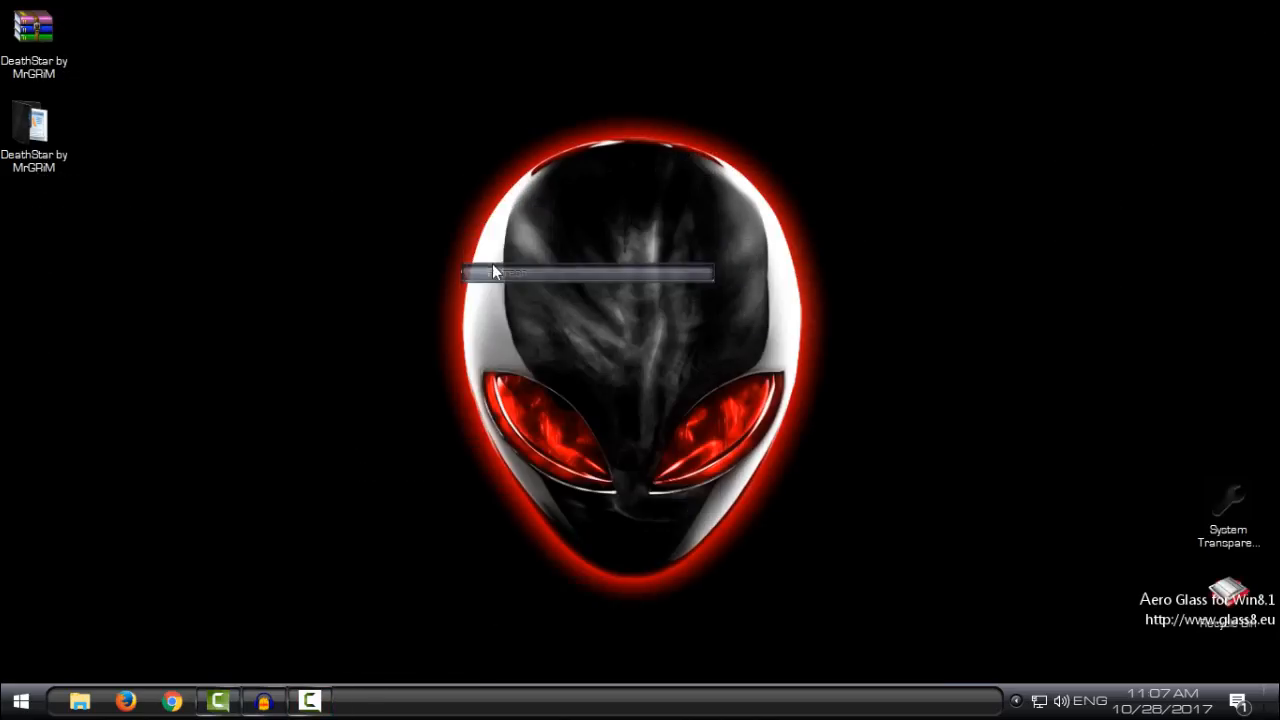
{"action": "left_click", "coordinate": [20, 700]}
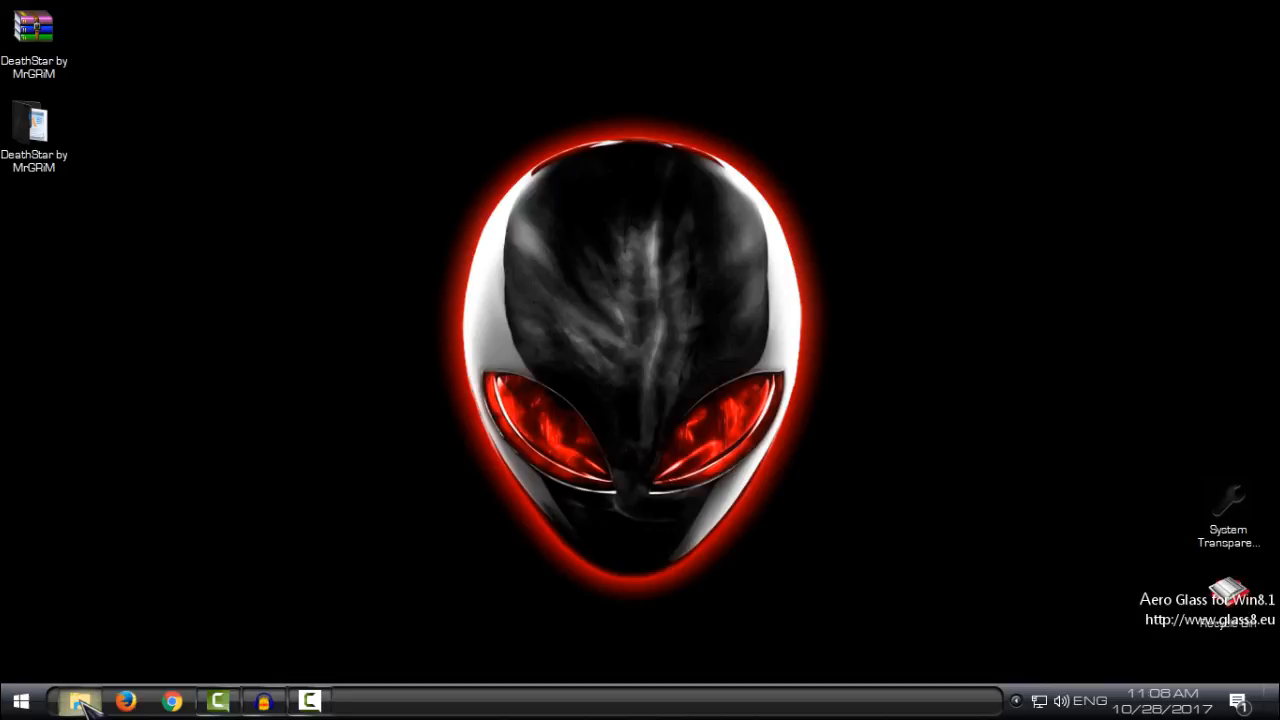
{"action": "left_click", "coordinate": [79, 700]}
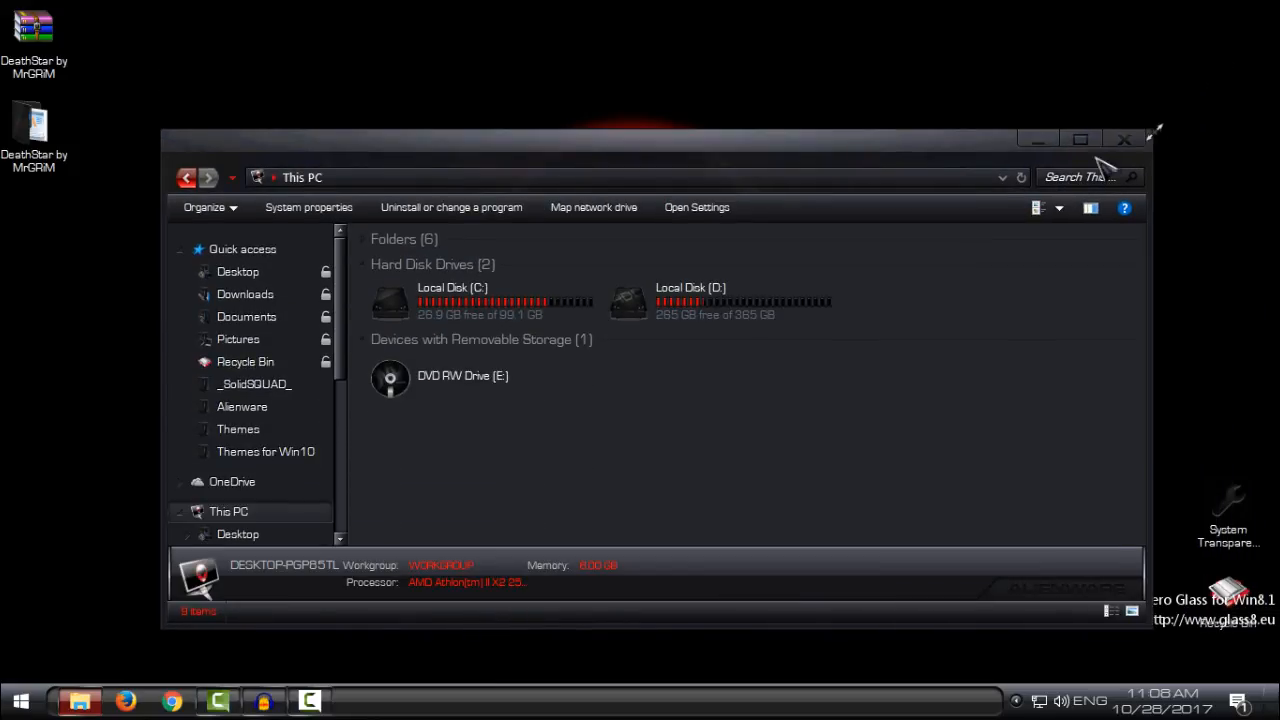
Bring up the Control Panel System page from the Start right-click menu and put Explorer away
{"action": "left_click", "coordinate": [20, 699]}
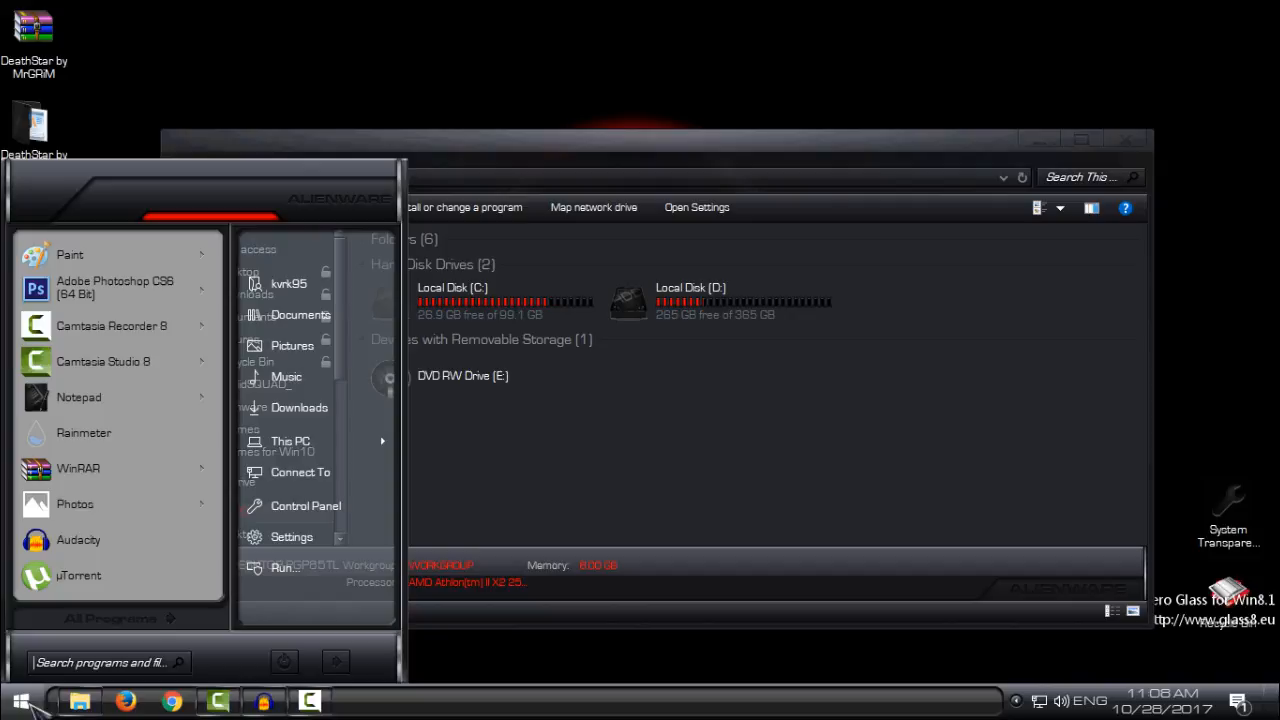
{"action": "right_click", "coordinate": [920, 515]}
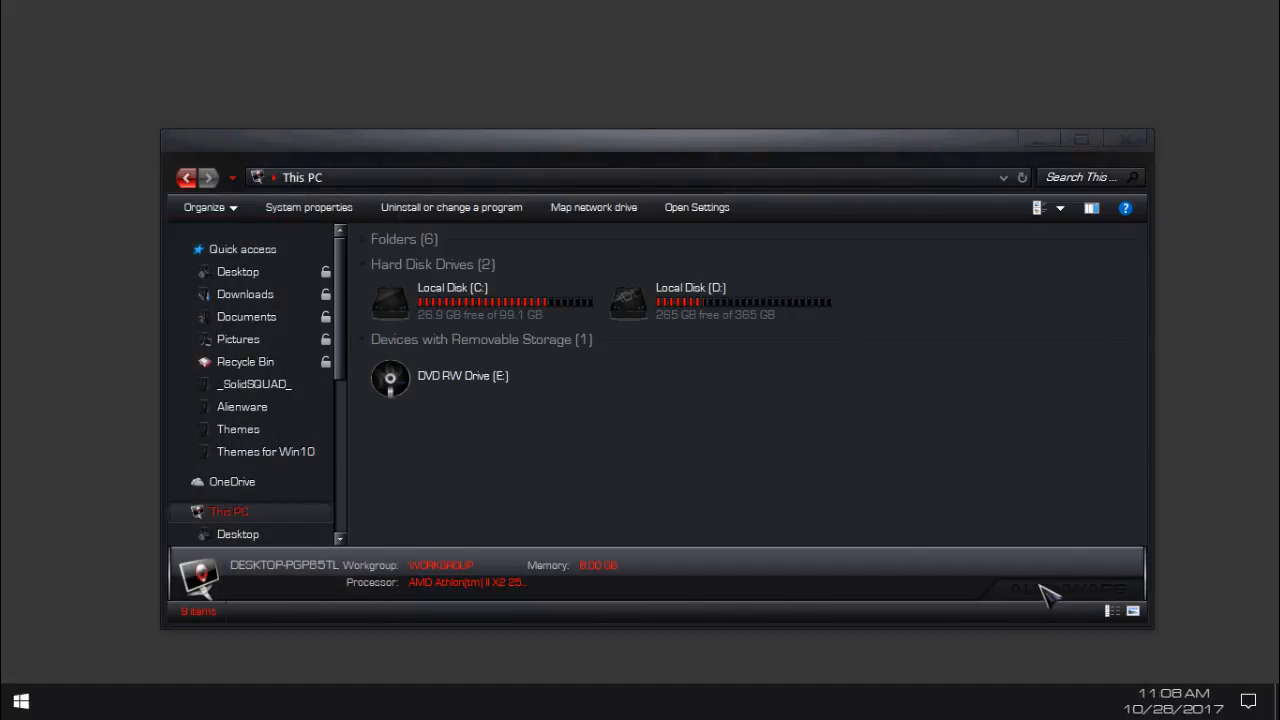
{"action": "left_click", "coordinate": [308, 207]}
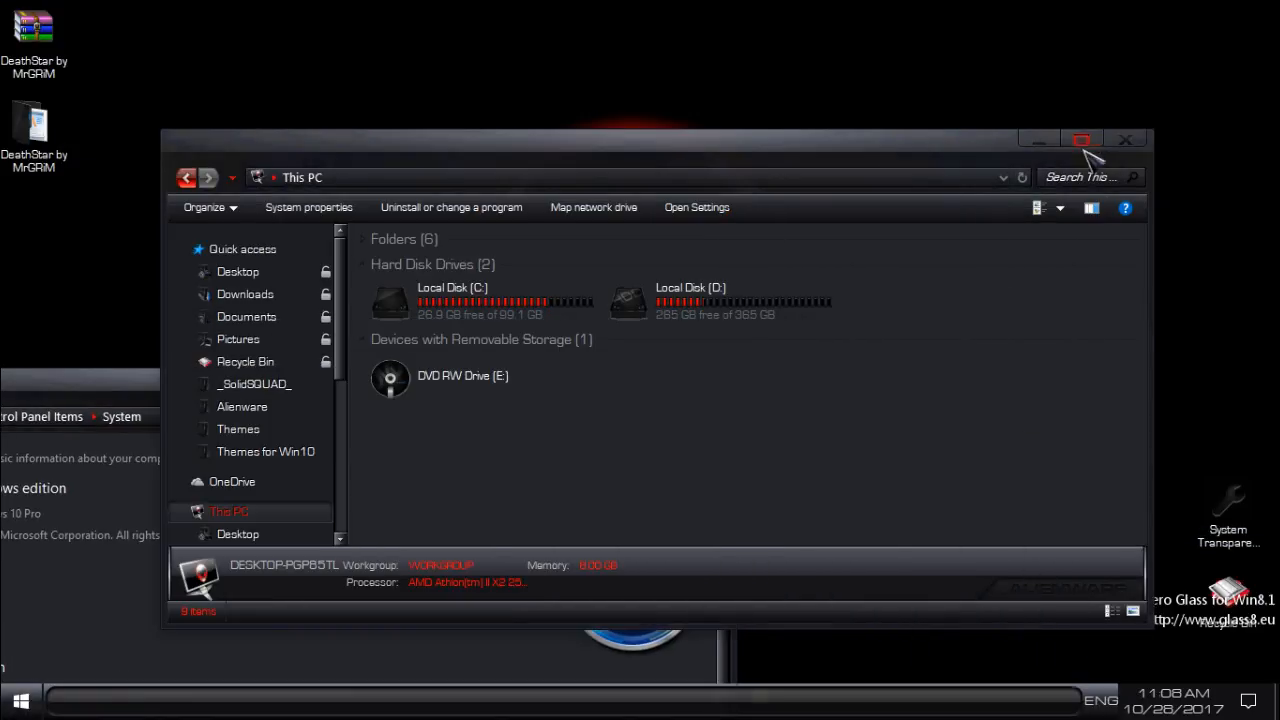
{"action": "left_click", "coordinate": [1081, 139]}
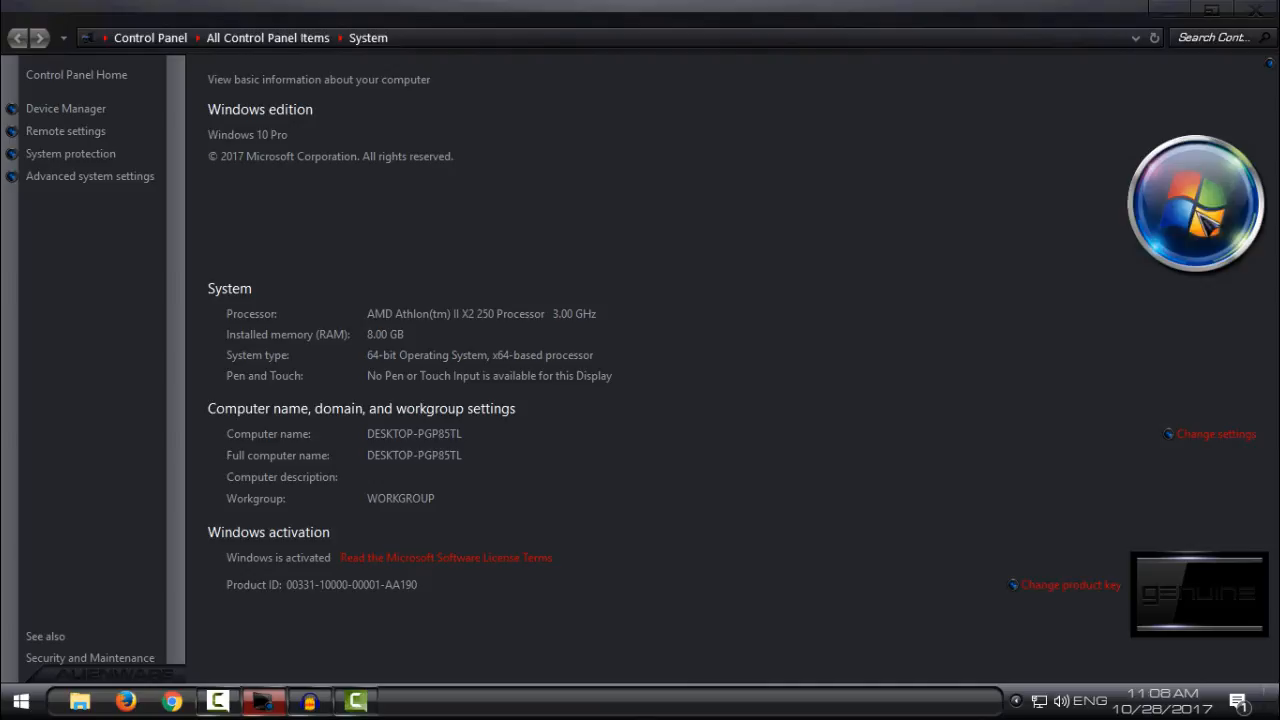
{"action": "mouse_move", "coordinate": [395, 225]}
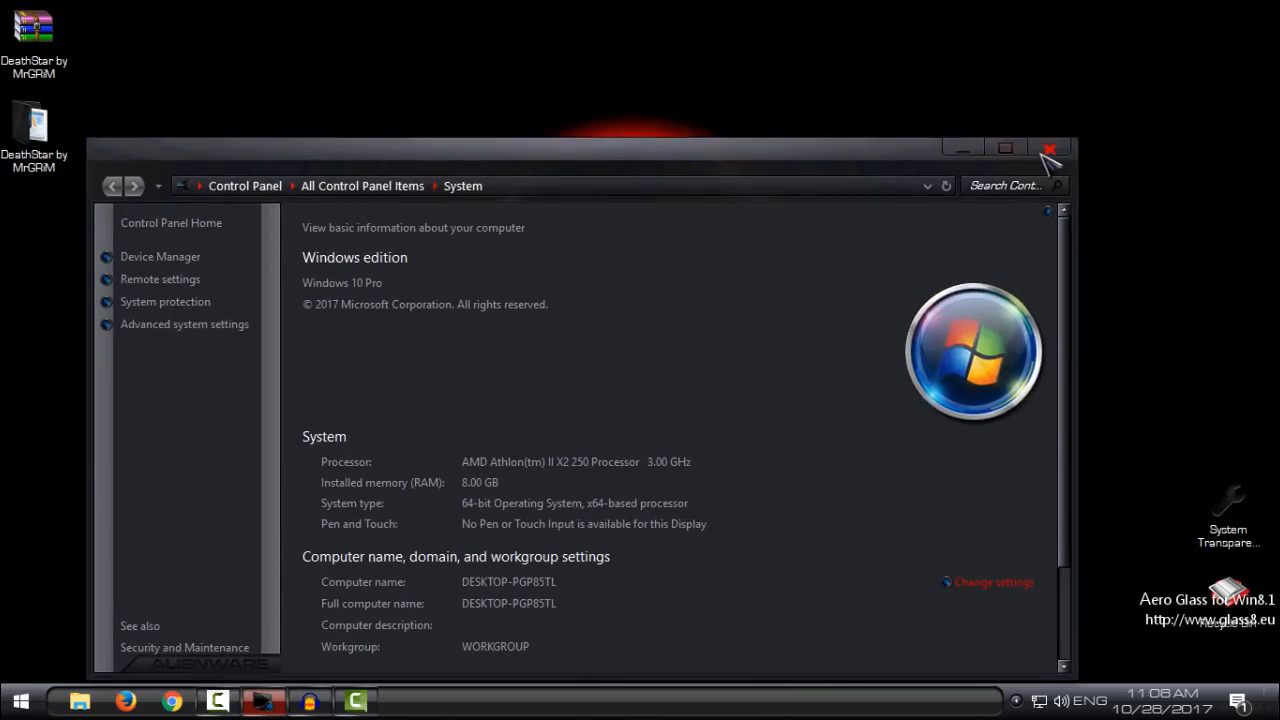
Close the dark-styled System information window, returning to the DeathStar desktop
{"action": "left_click", "coordinate": [1050, 148]}
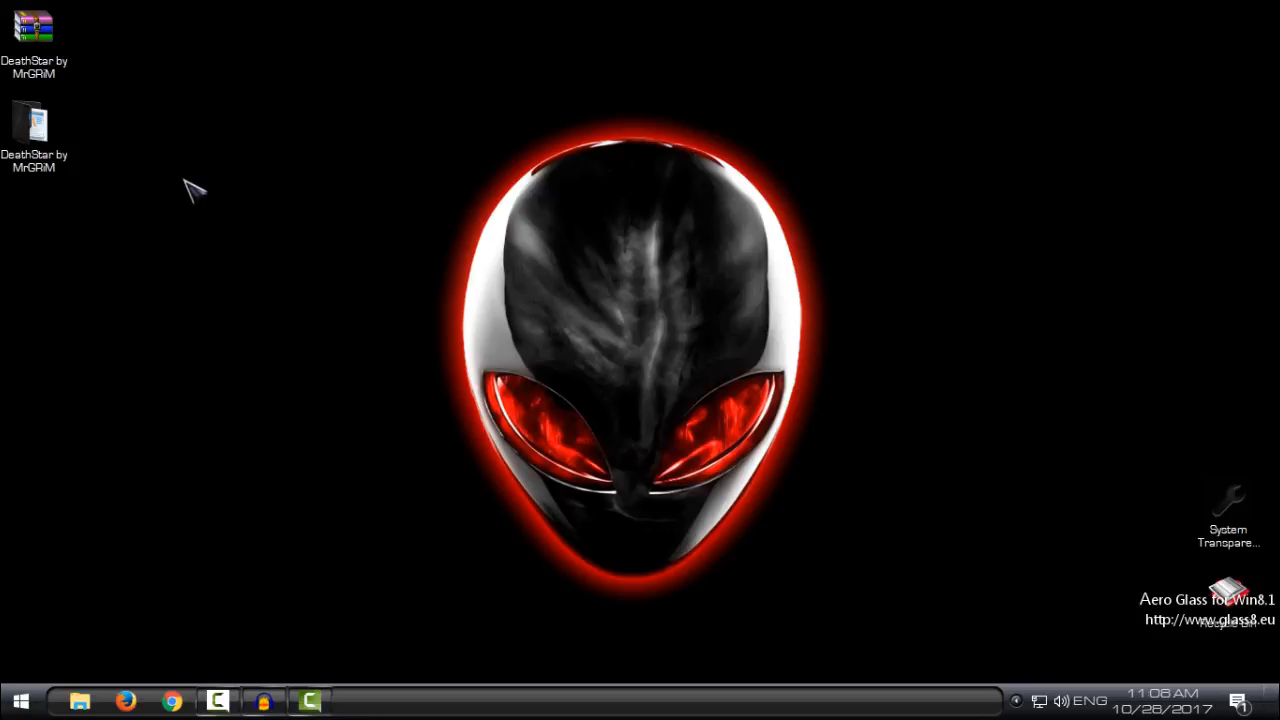
{"action": "mouse_move", "coordinate": [60, 710]}
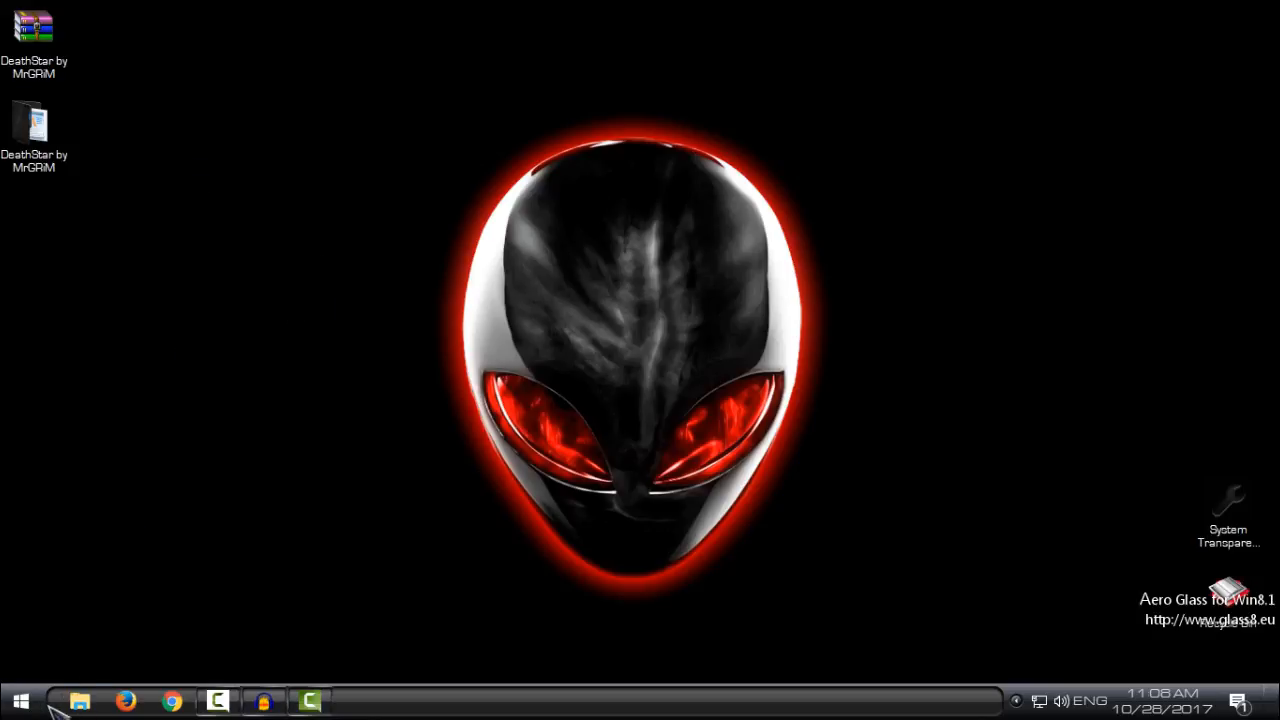
{"action": "mouse_move", "coordinate": [118, 645]}
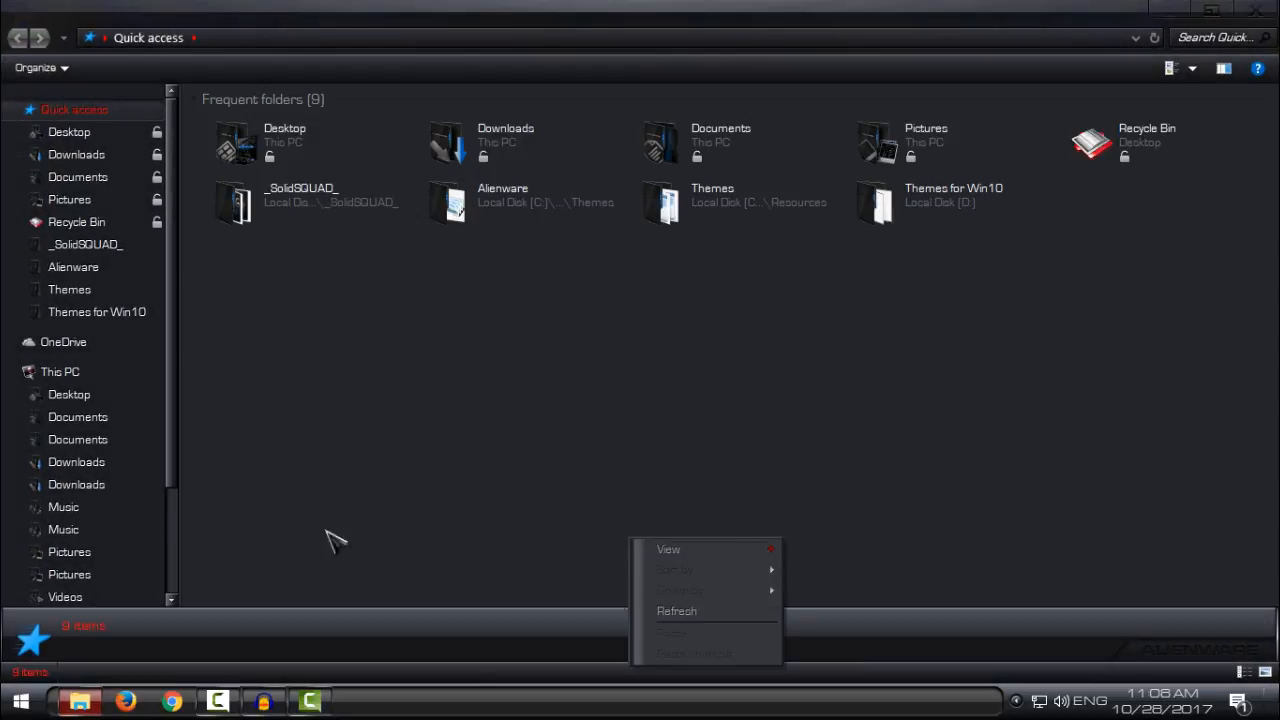
Switch File Explorer to This PC to view both local disks and the DVD drive in DeathStar style
{"action": "left_click", "coordinate": [60, 371]}
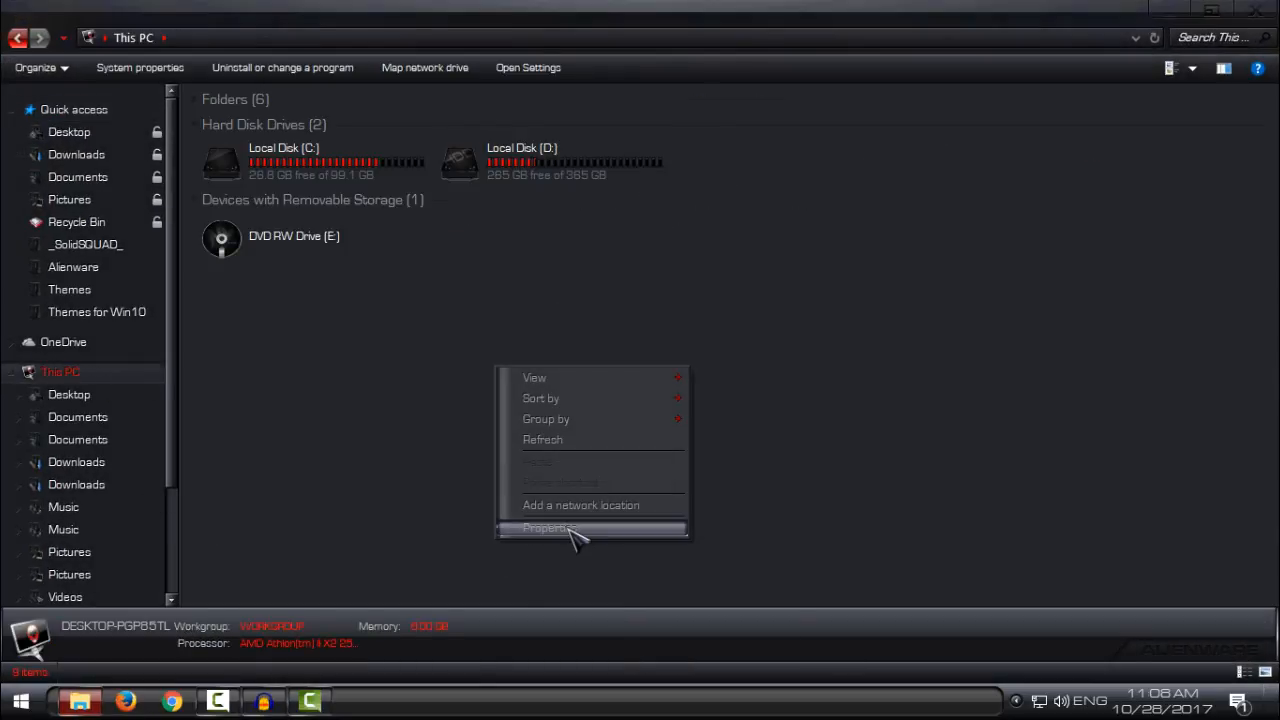
{"action": "left_click", "coordinate": [546, 528]}
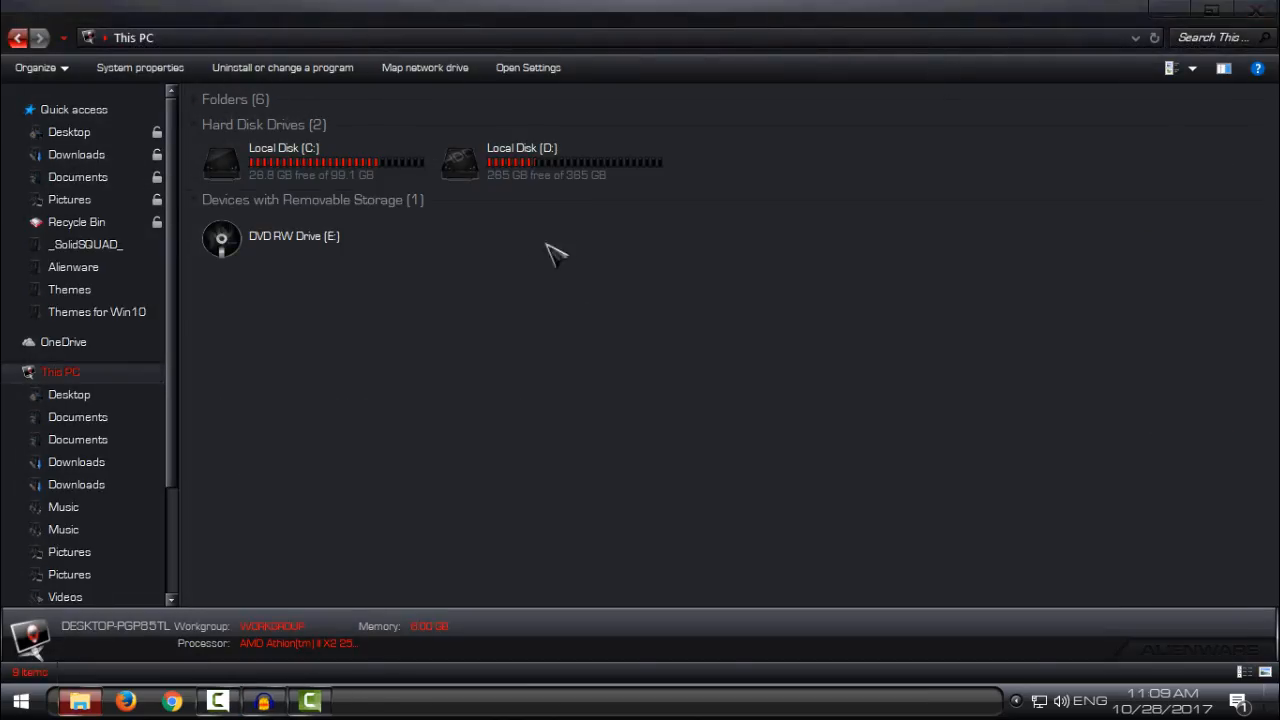
{"action": "mouse_move", "coordinate": [540, 185]}
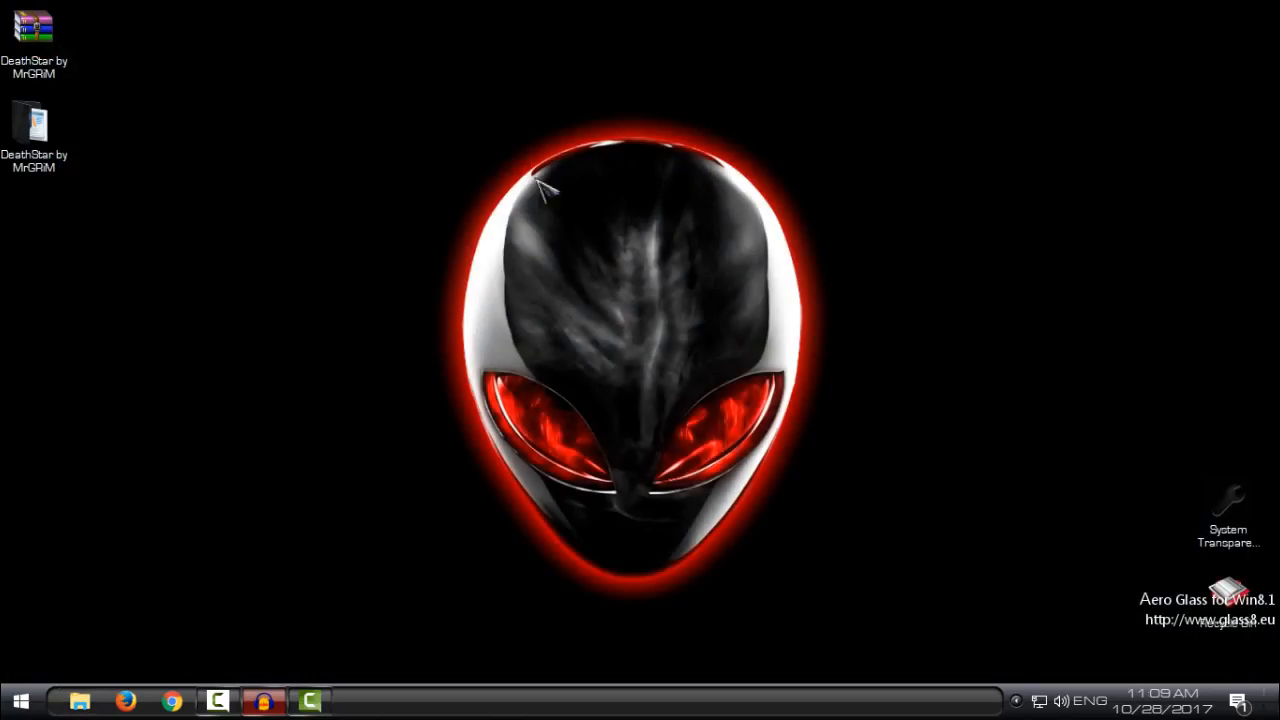
{"action": "mouse_move", "coordinate": [50, 630]}
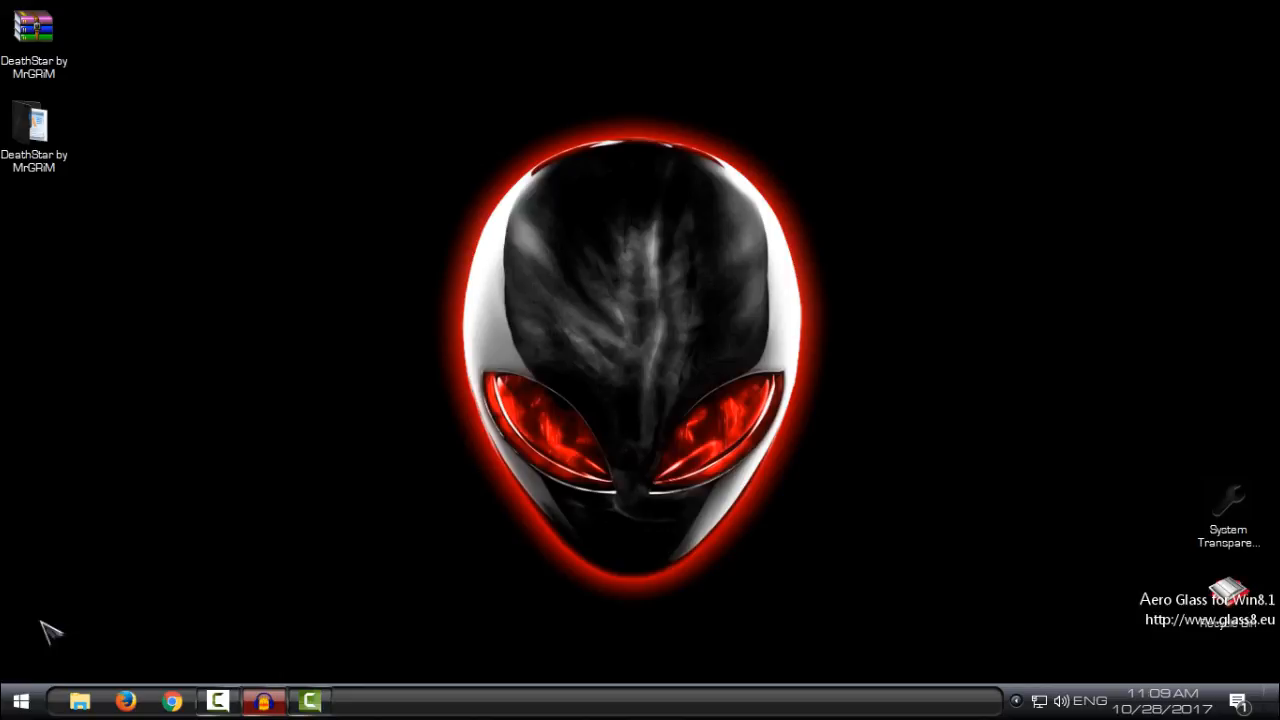
Check the Start menu, then reach StartIsBack++ Properties' Appearance settings
{"action": "left_click", "coordinate": [20, 700]}
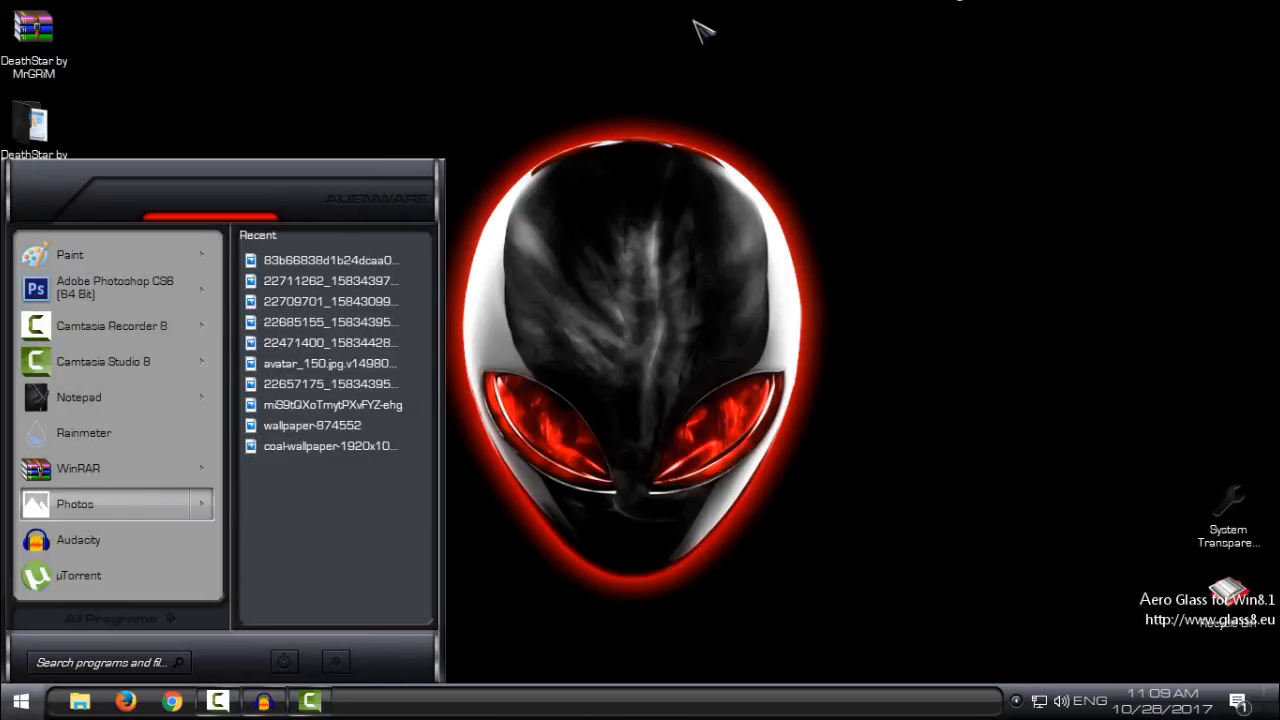
{"action": "mouse_move", "coordinate": [548, 148]}
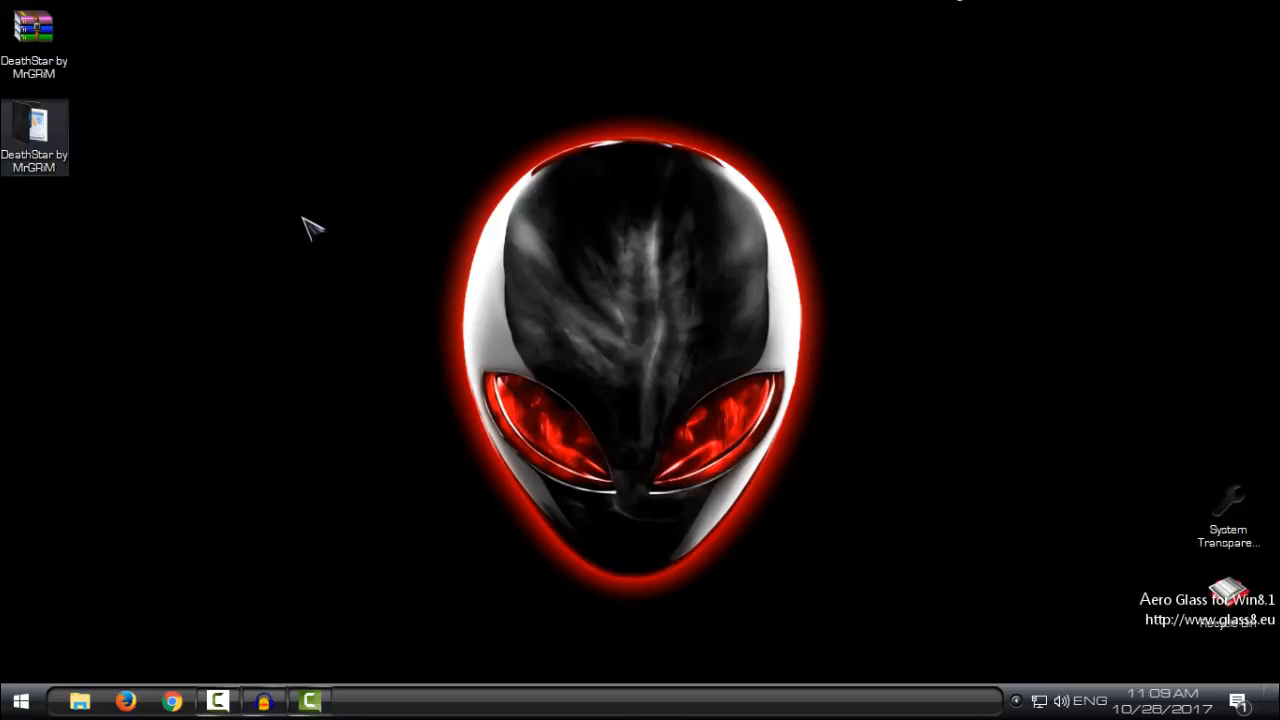
{"action": "left_click", "coordinate": [20, 700]}
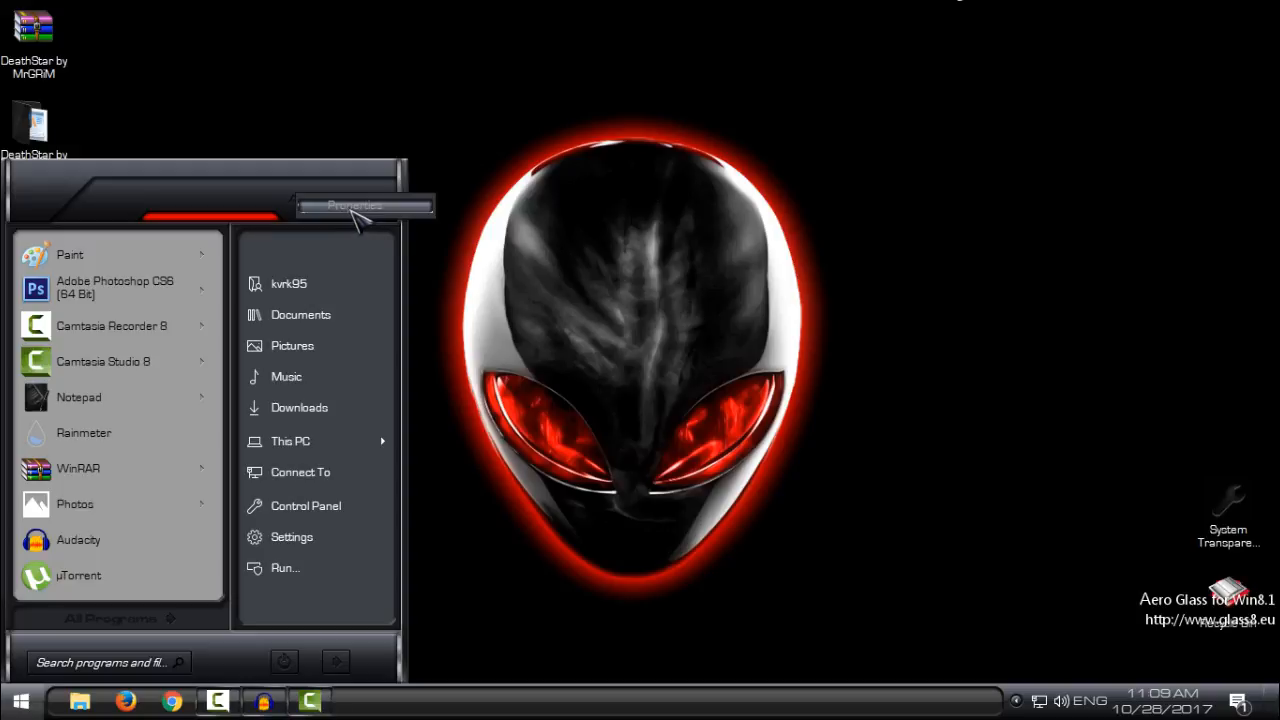
{"action": "left_click", "coordinate": [353, 205]}
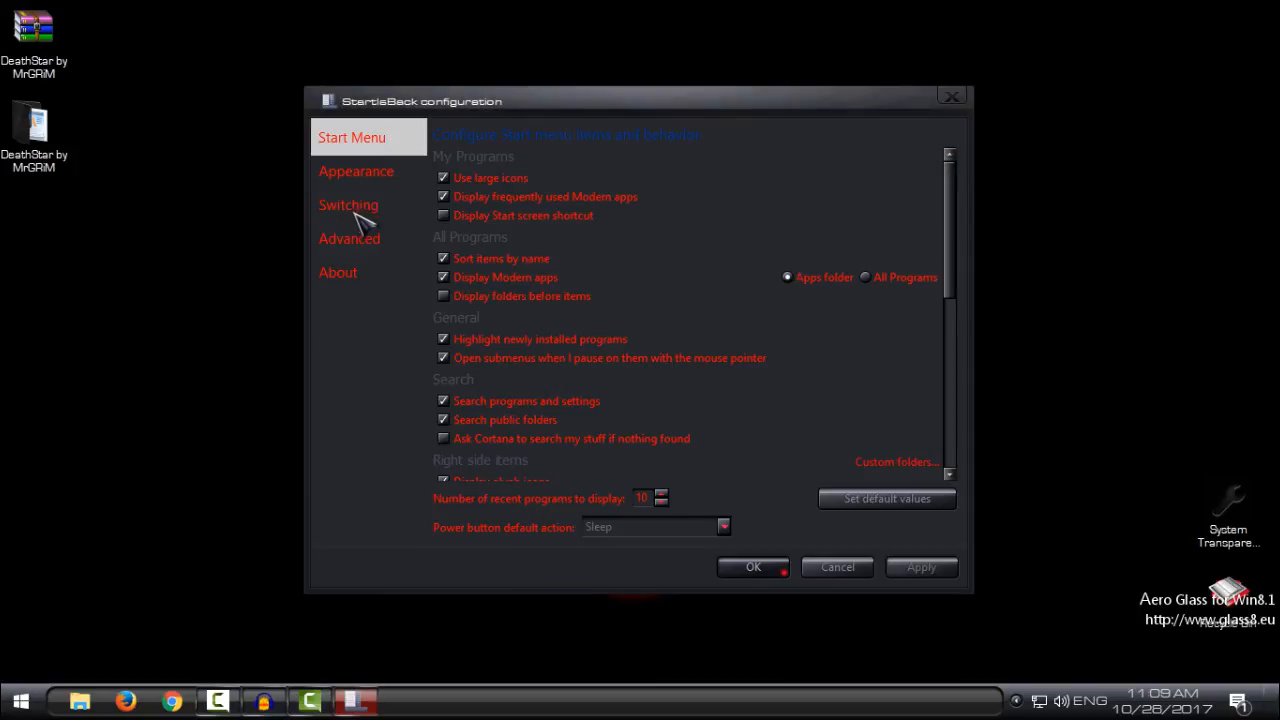
{"action": "left_click", "coordinate": [356, 171]}
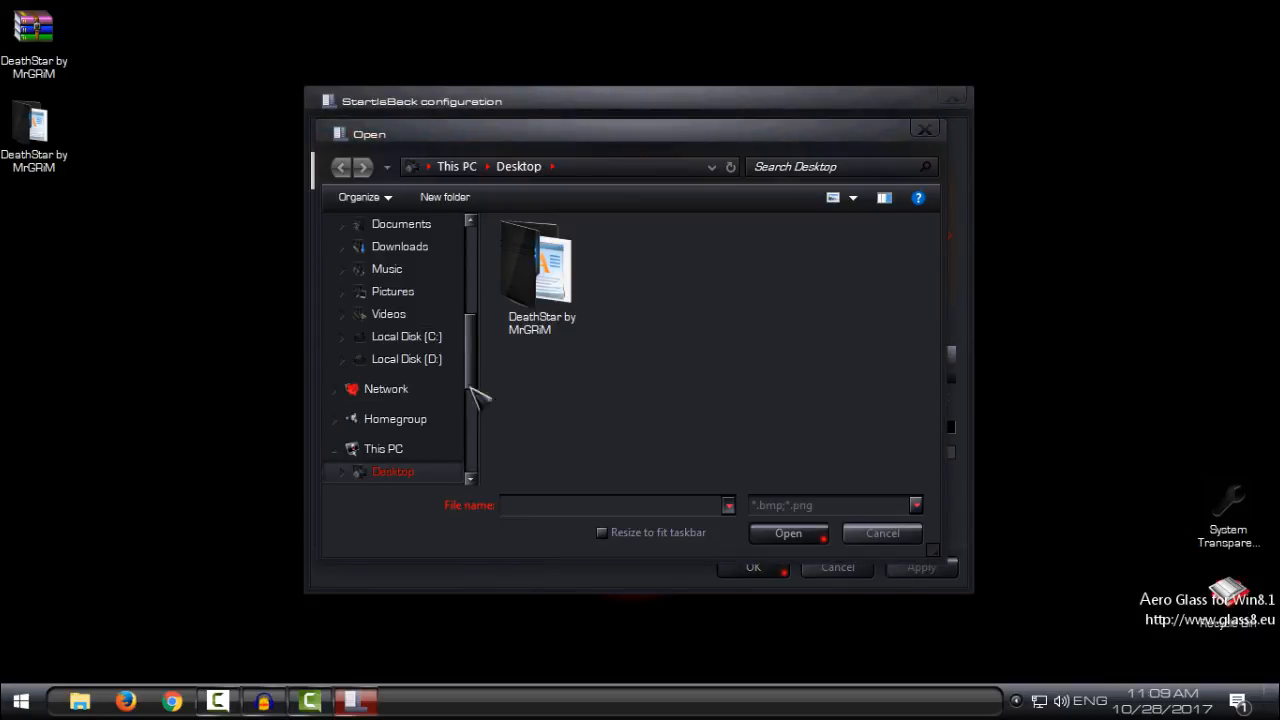
Load the DeathStar Start Orb image 6801 as the custom Start button and apply it
{"action": "double_click", "coordinate": [541, 265]}
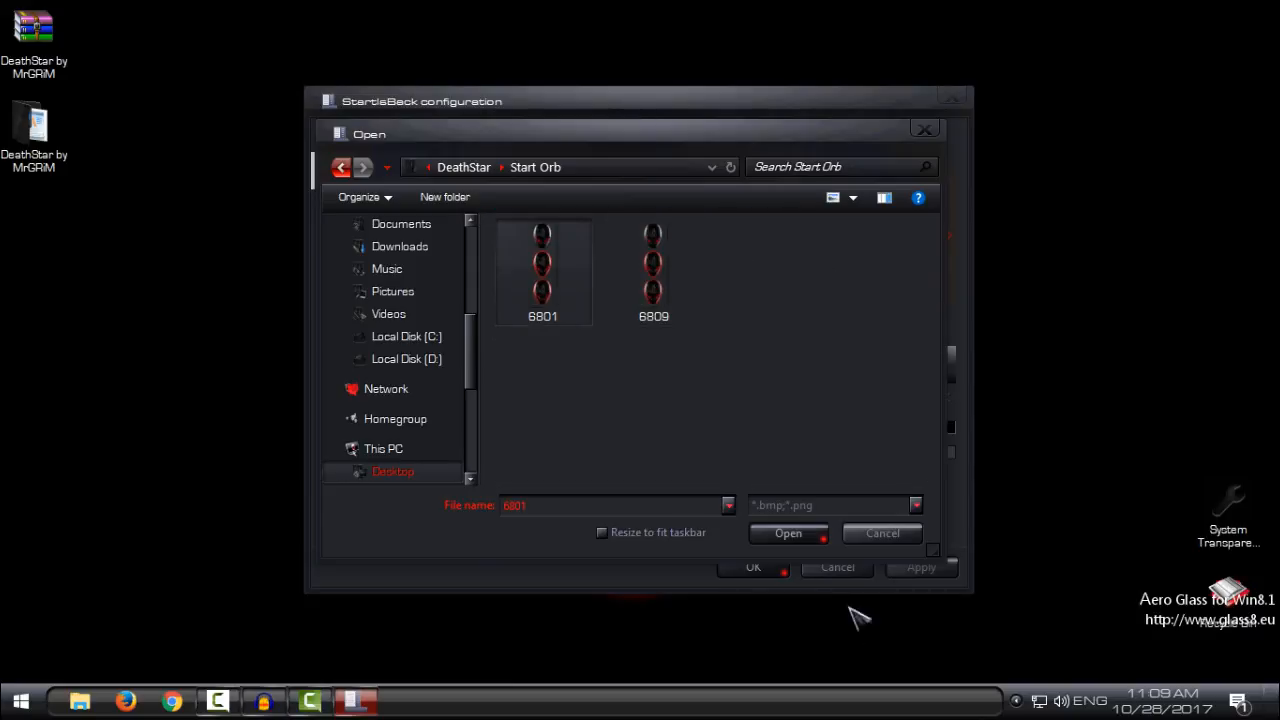
{"action": "left_click", "coordinate": [787, 533]}
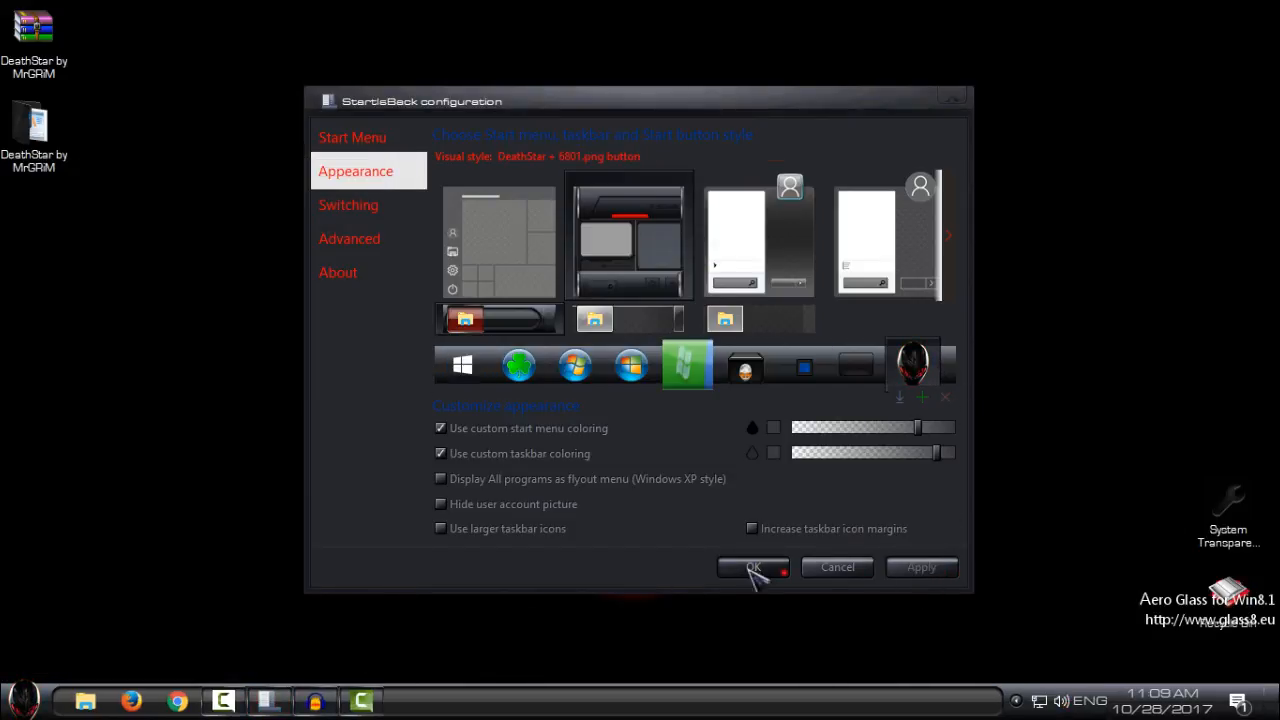
{"action": "left_click", "coordinate": [753, 567]}
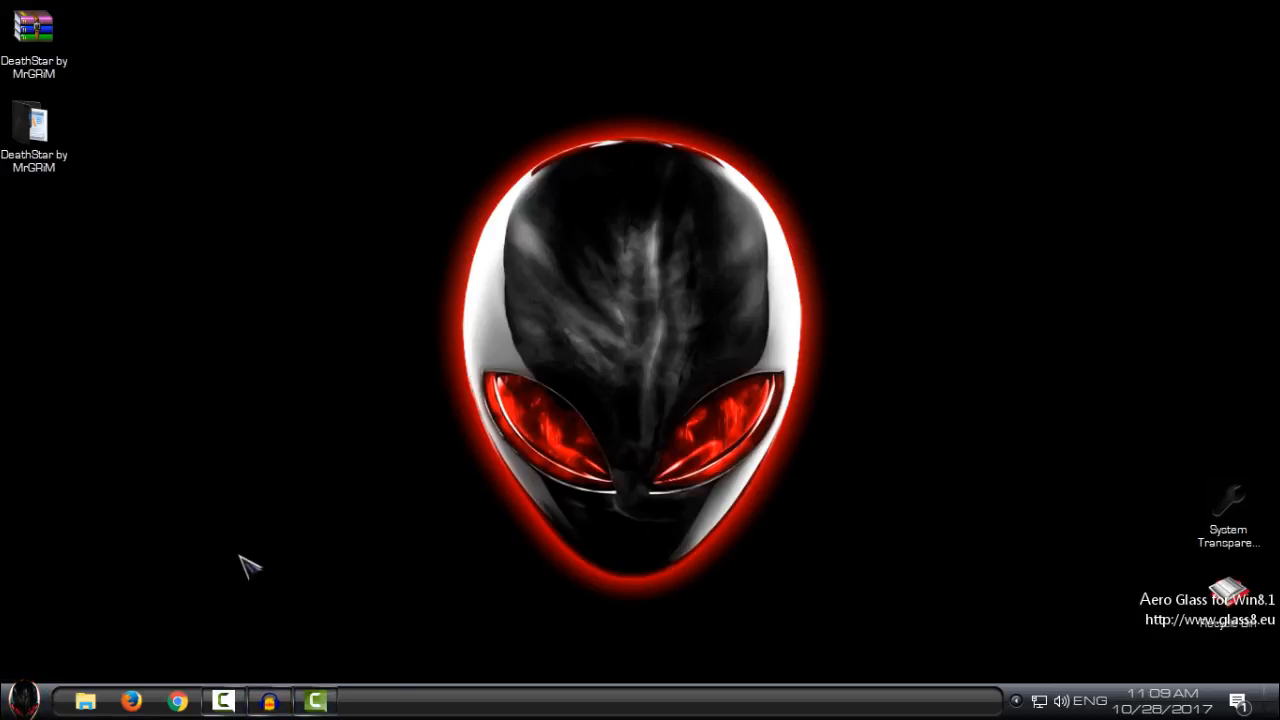
{"action": "mouse_move", "coordinate": [1195, 575]}
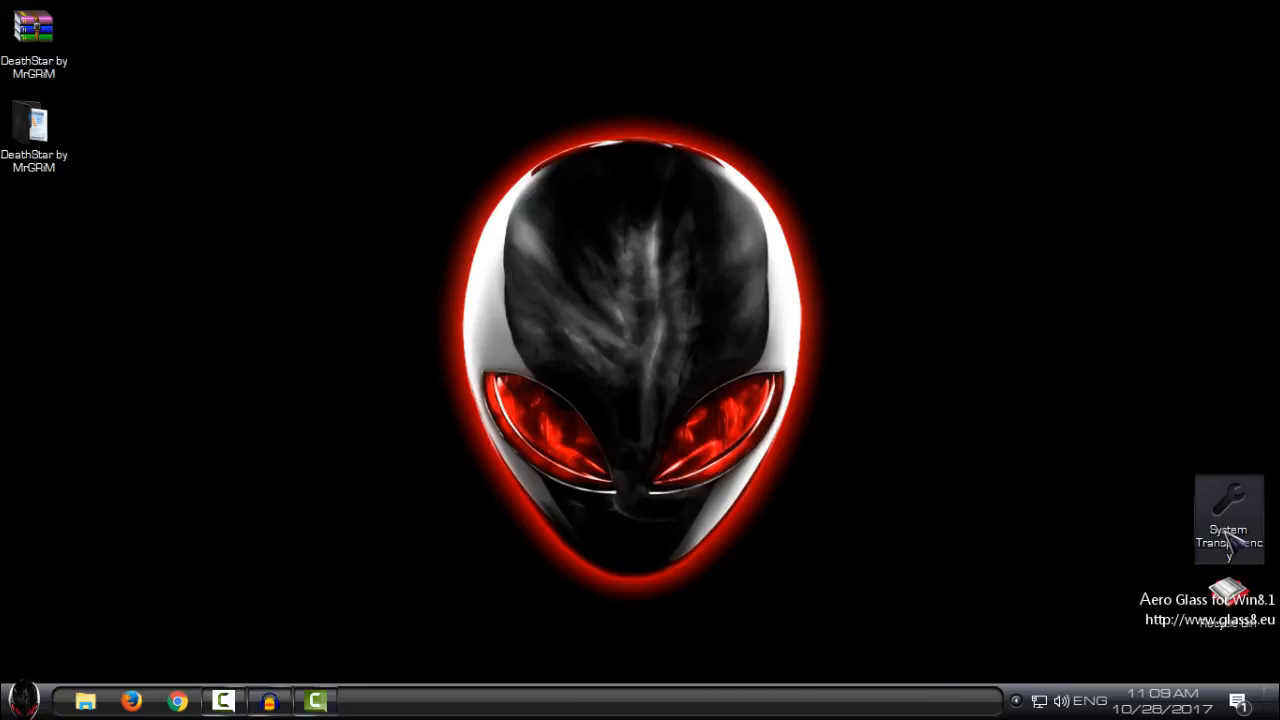
{"action": "mouse_move", "coordinate": [810, 510]}
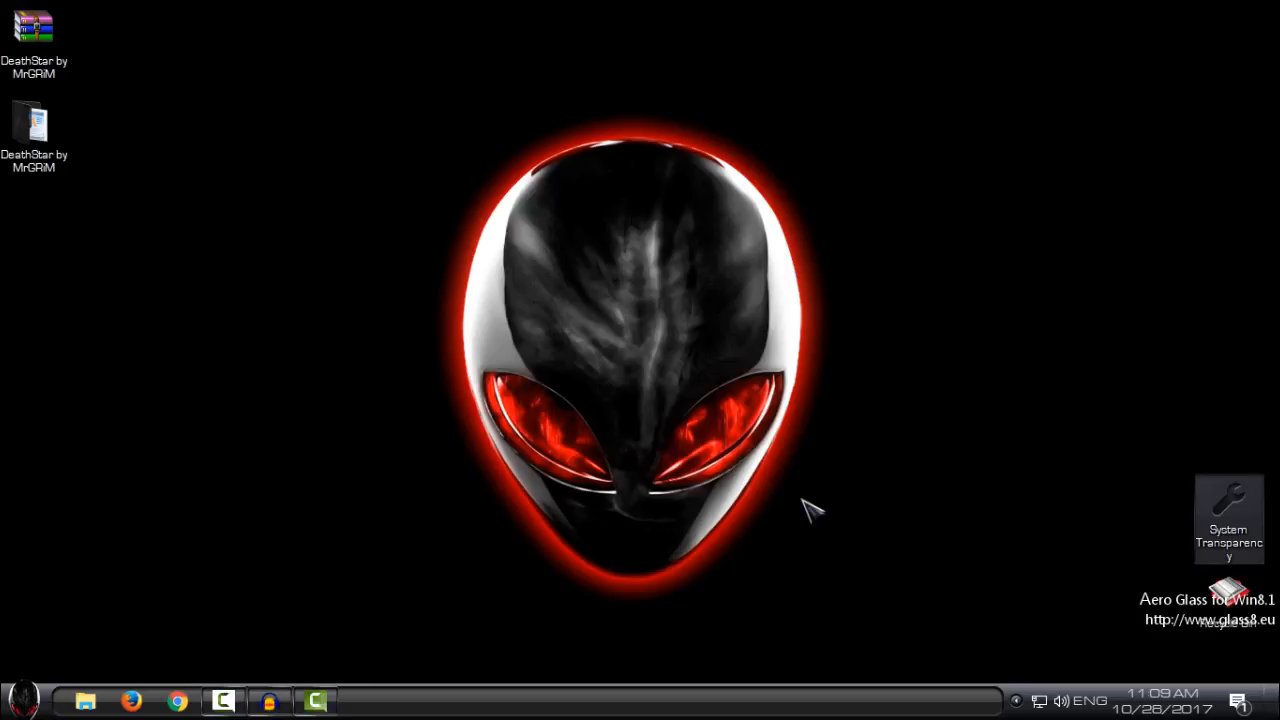
Set System Transparency to 220 for popup menus, taskbar, Start menu and all Explorer windows
{"action": "left_click", "coordinate": [1016, 700]}
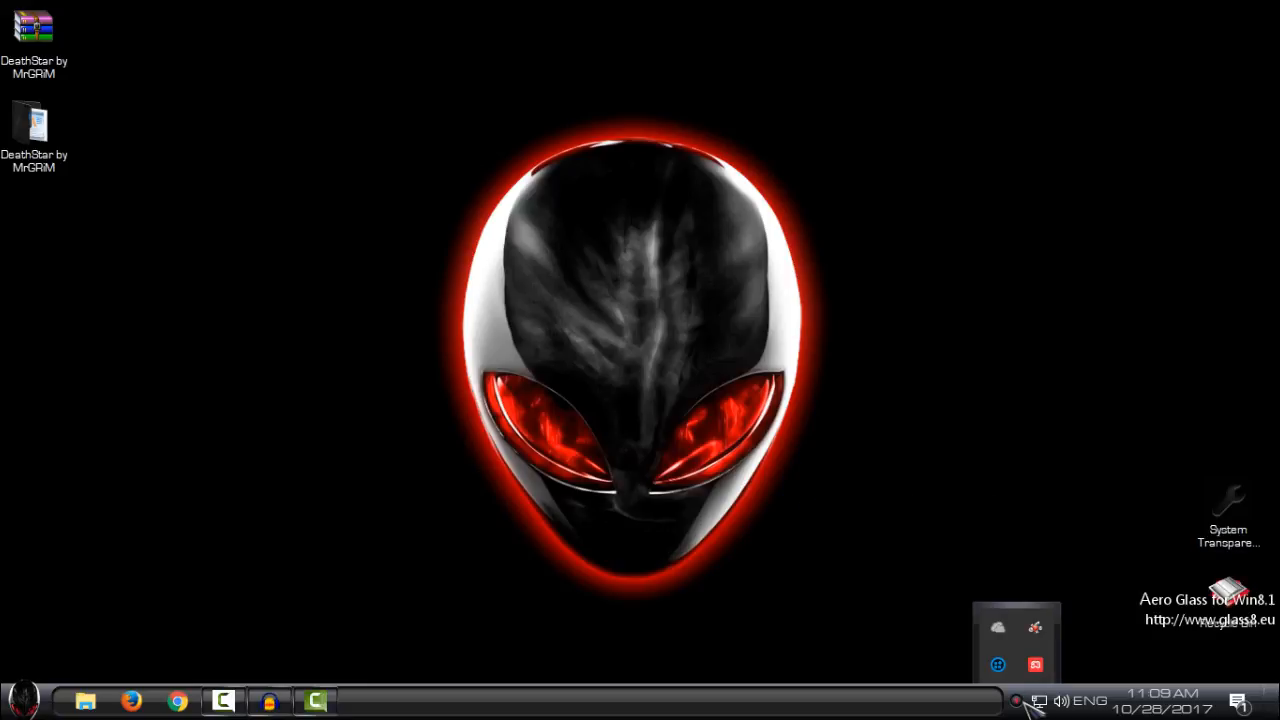
{"action": "mouse_move", "coordinate": [765, 535]}
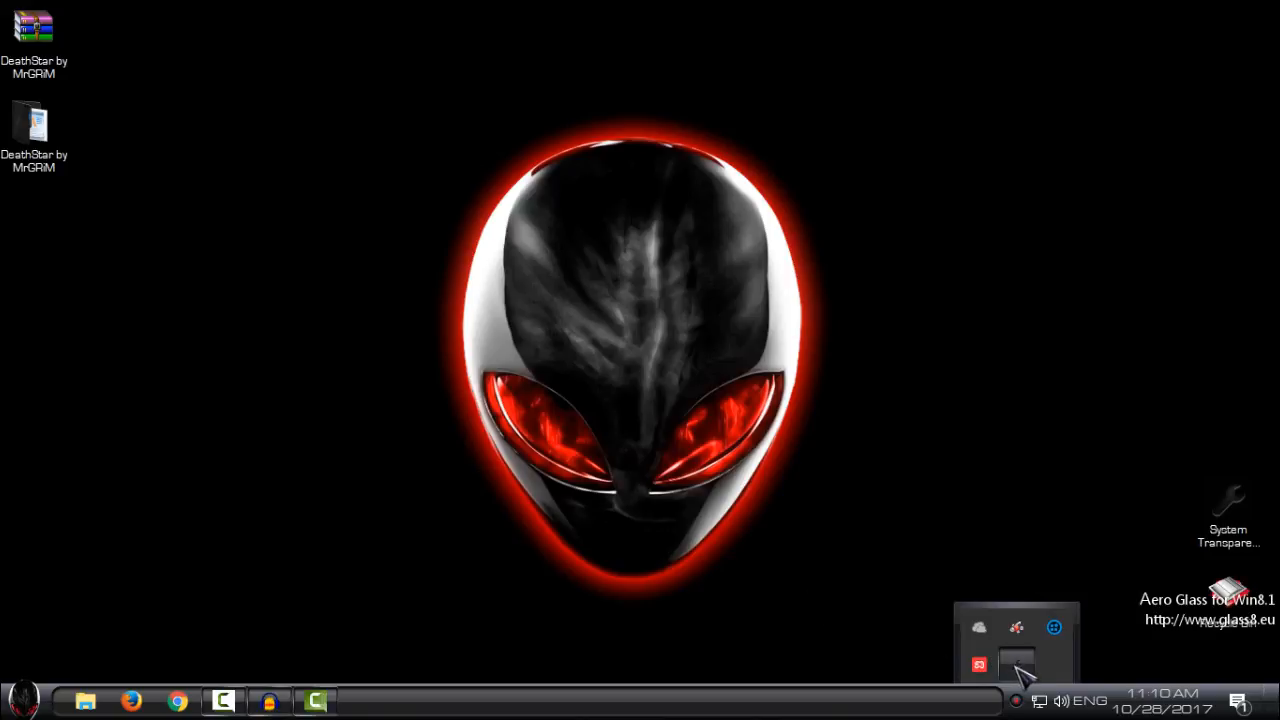
{"action": "left_click", "coordinate": [1015, 663]}
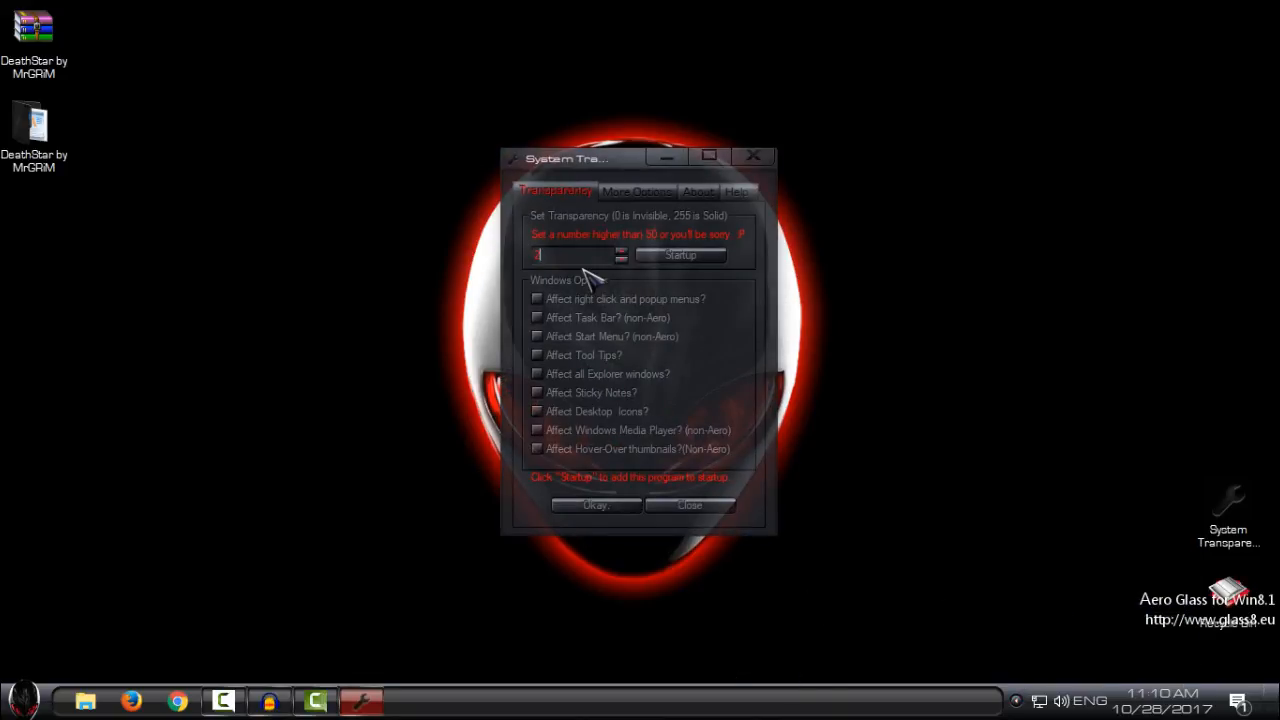
{"action": "type", "text": "220"}
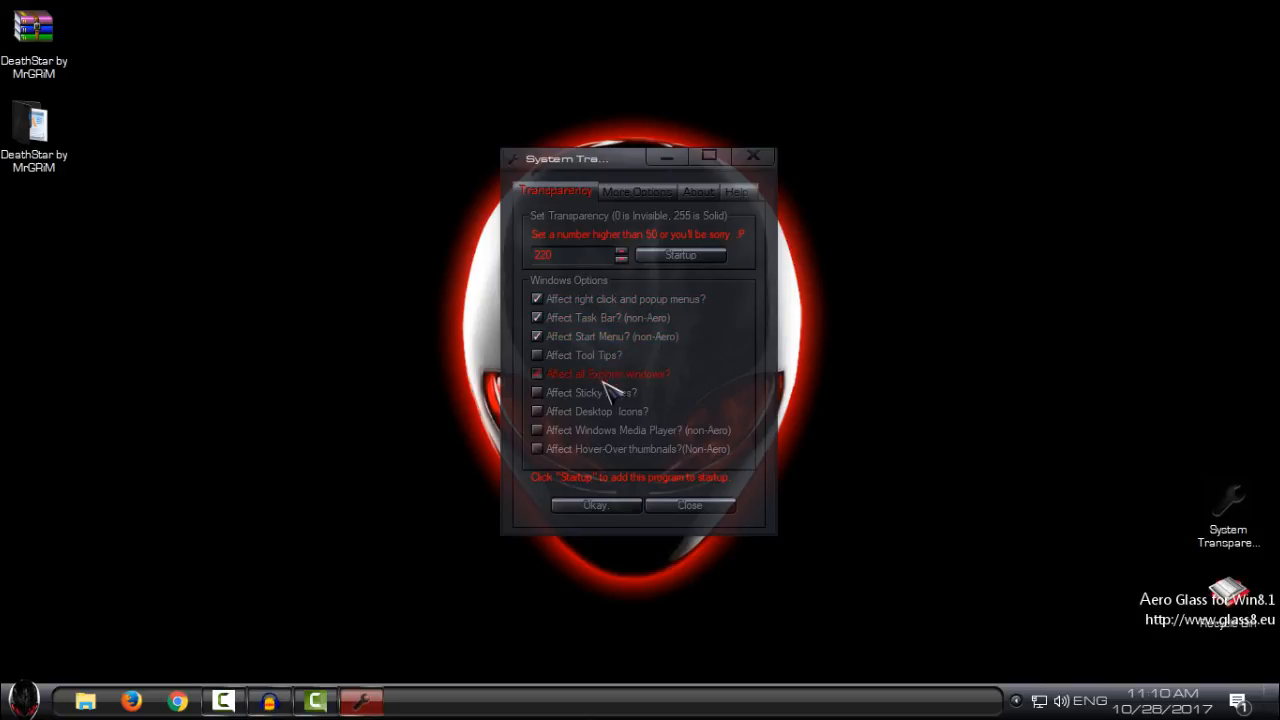
{"action": "left_click", "coordinate": [537, 373]}
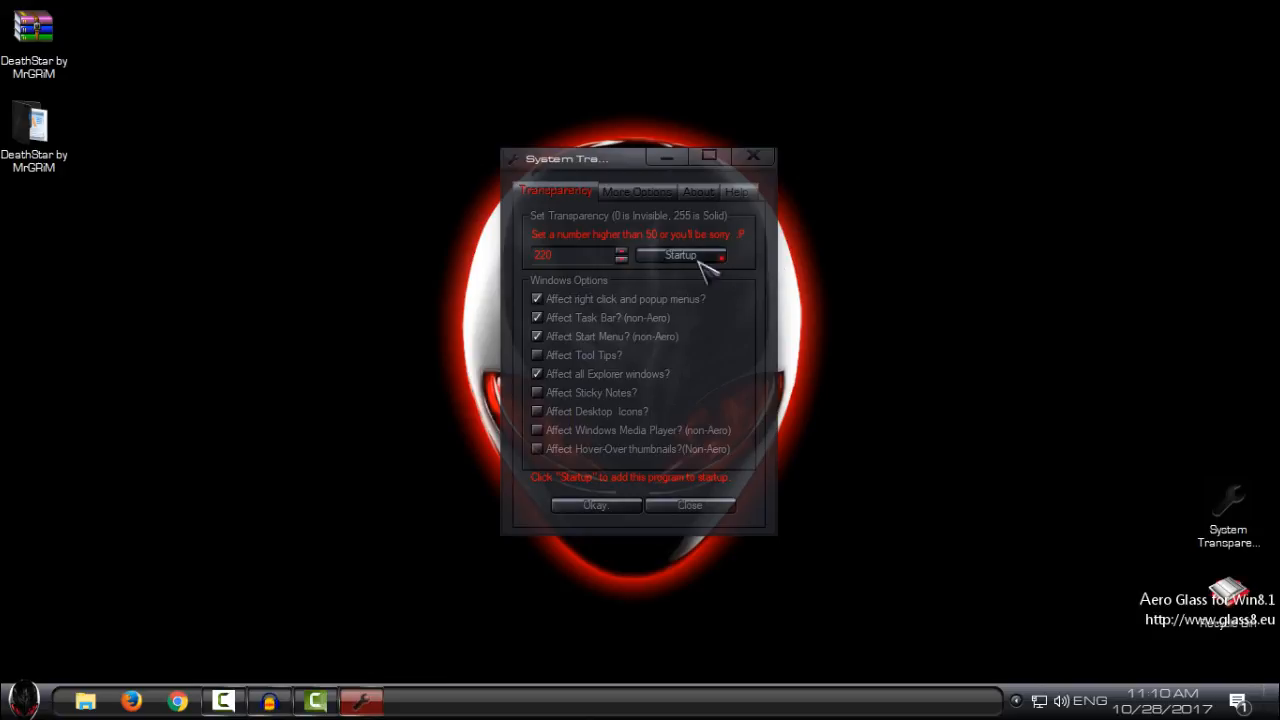
{"action": "mouse_move", "coordinate": [638, 530]}
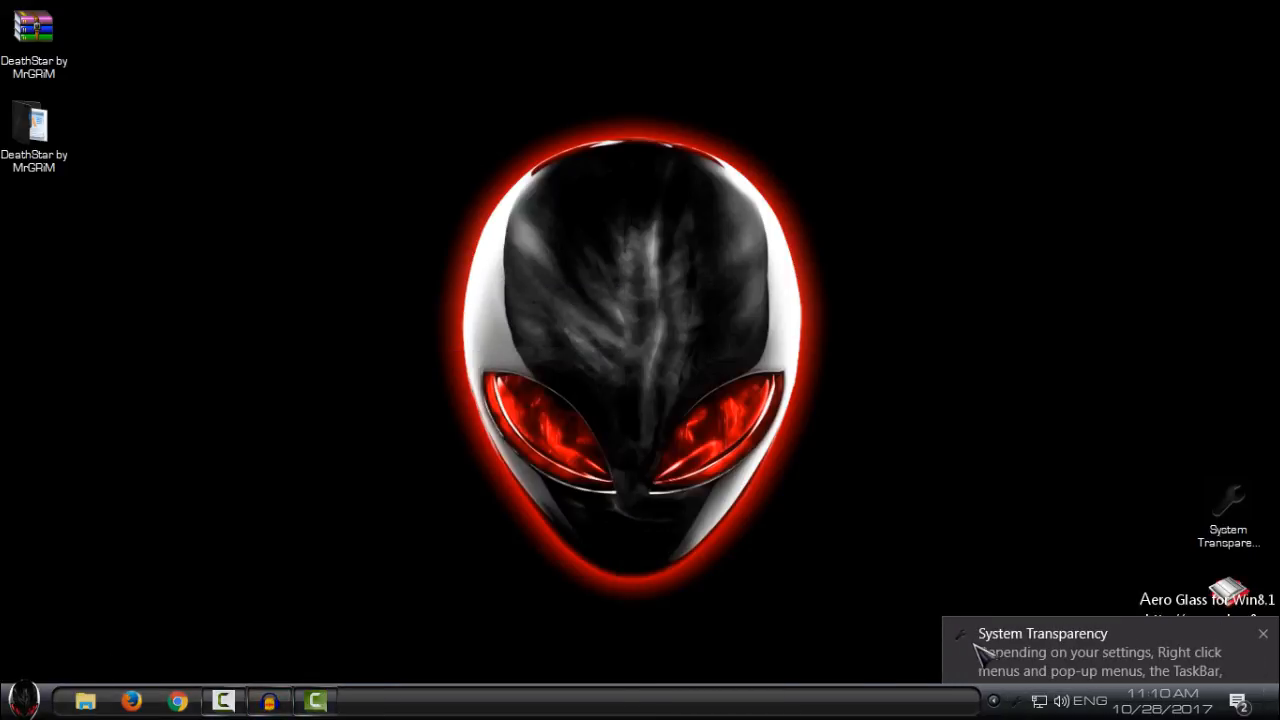
Dismiss the notification and show This PC maximized and restored, translucent over the alien wallpaper
{"action": "left_click", "coordinate": [1262, 634]}
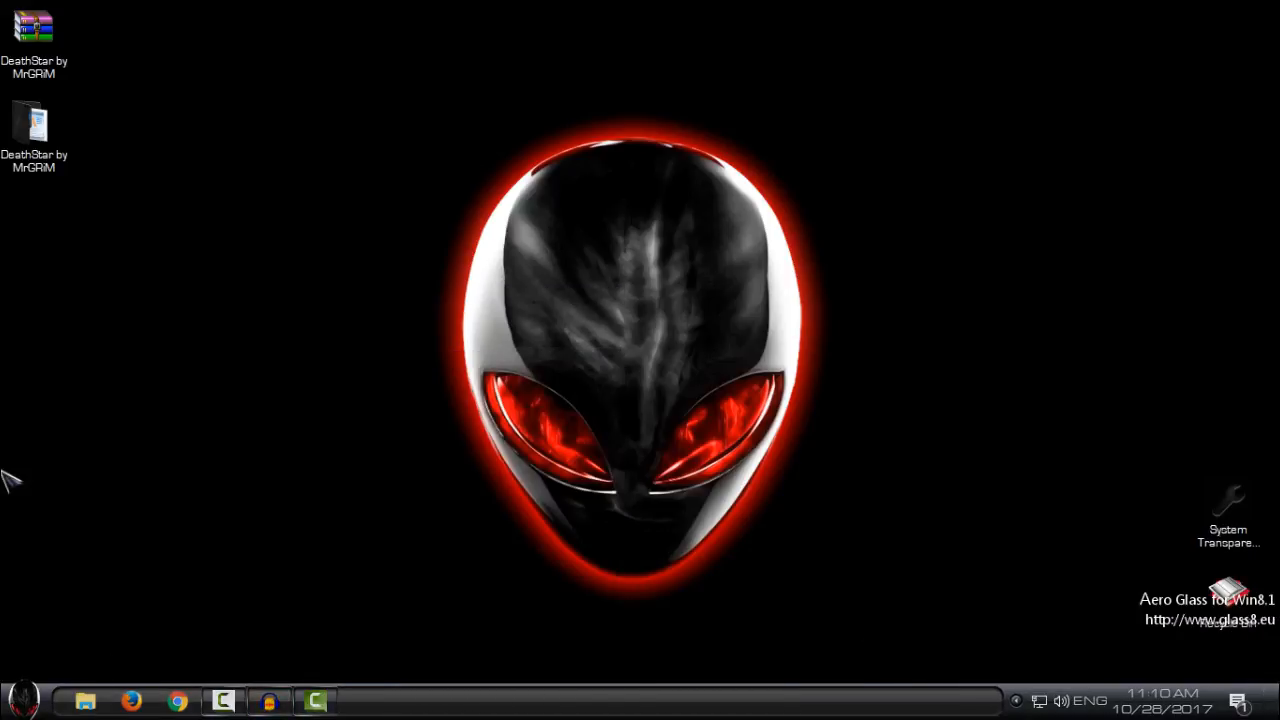
{"action": "mouse_move", "coordinate": [25, 260]}
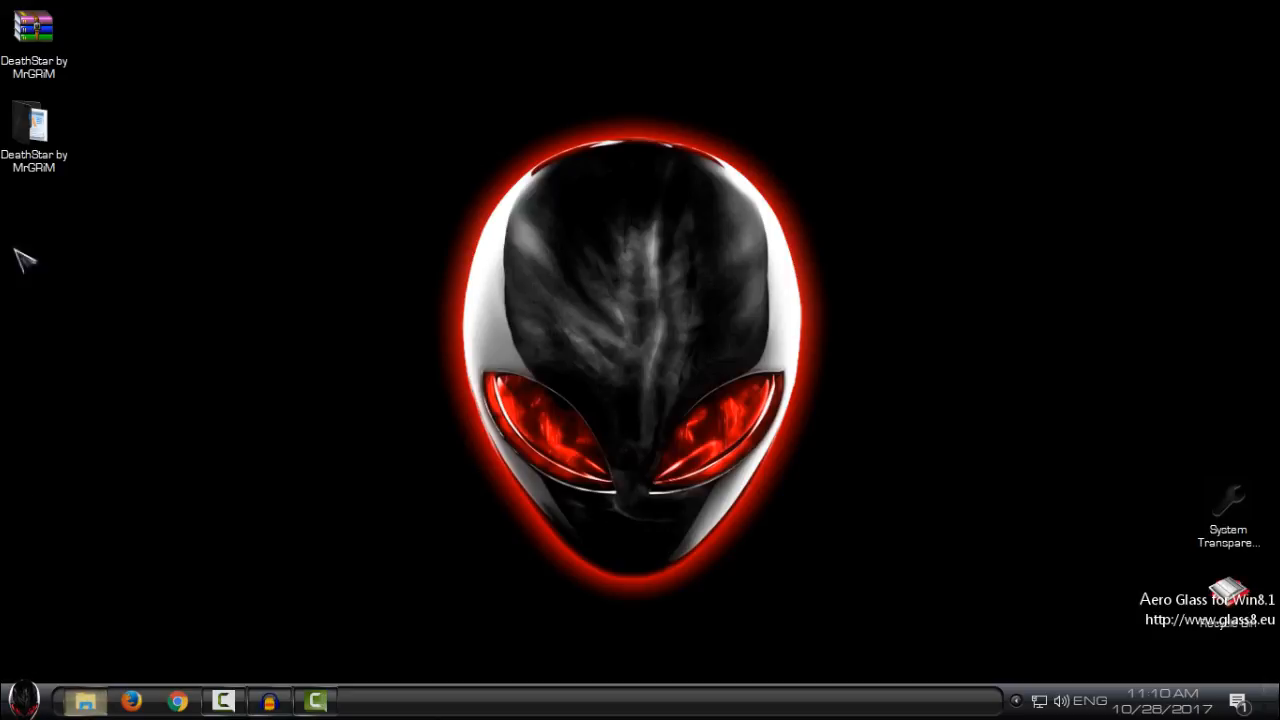
{"action": "left_click", "coordinate": [85, 700]}
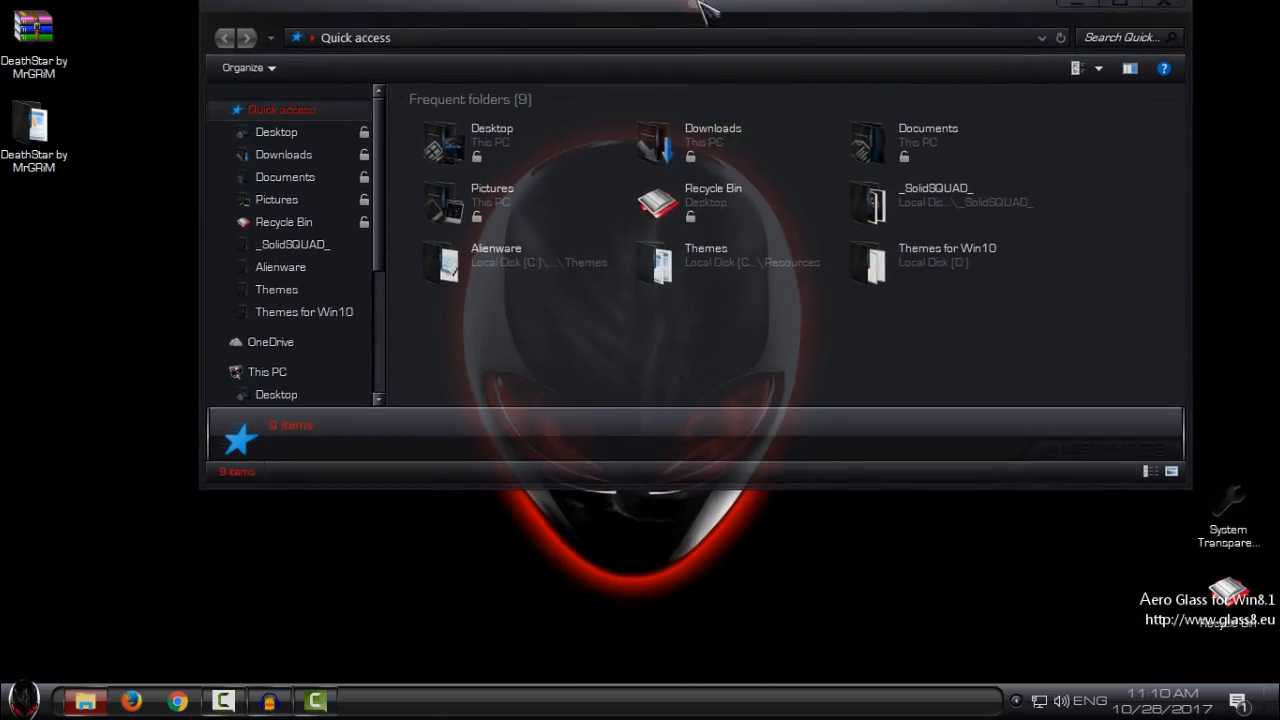
{"action": "left_click", "coordinate": [267, 371]}
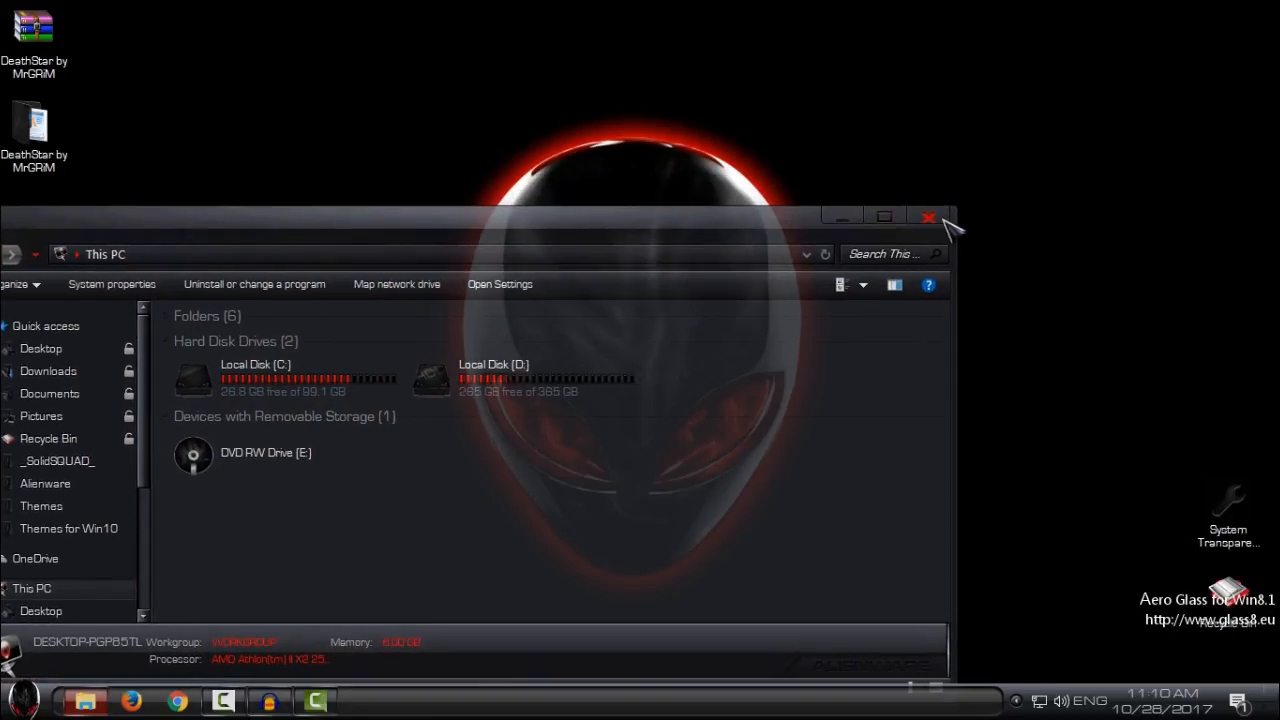
{"action": "left_click", "coordinate": [884, 217]}
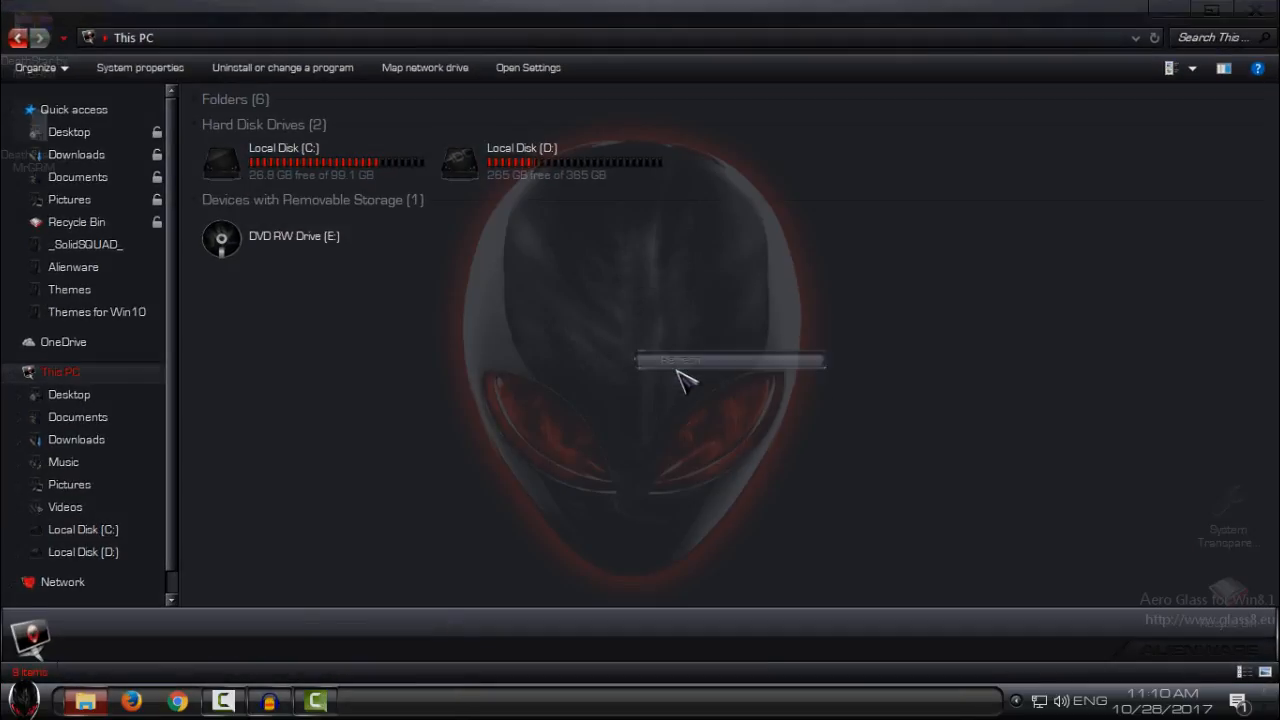
{"action": "left_click", "coordinate": [283, 160]}
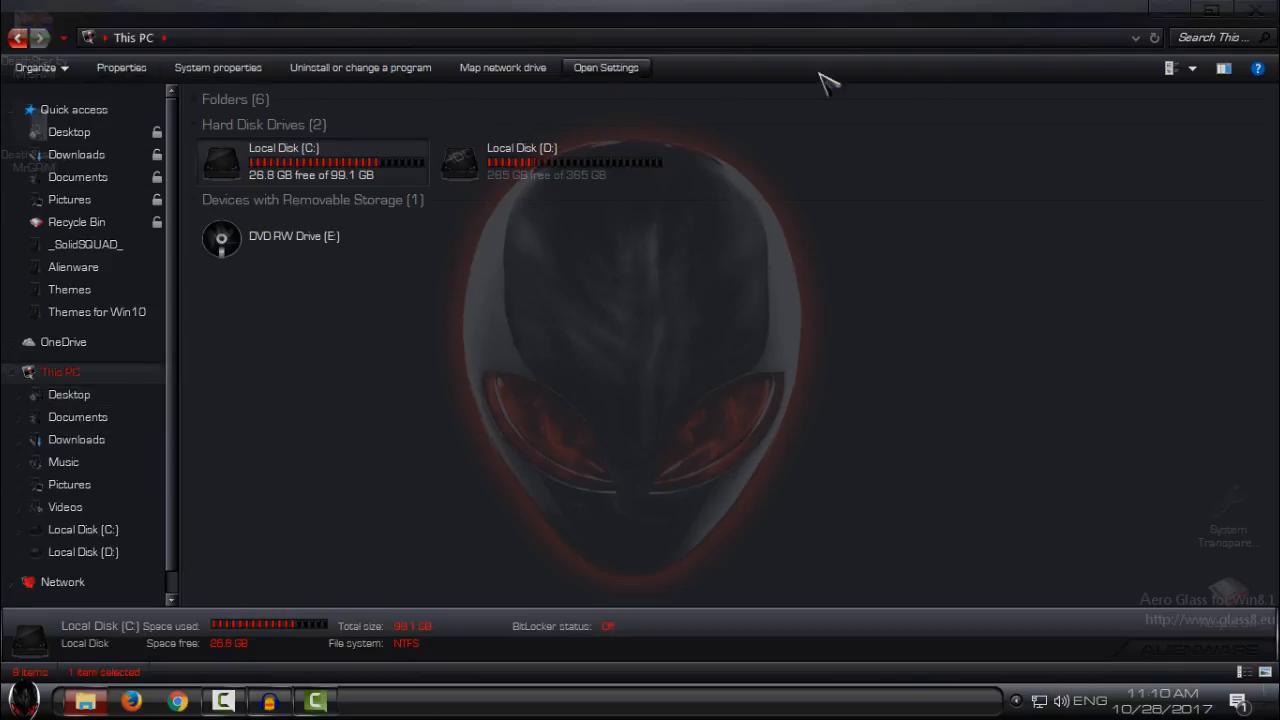
{"action": "left_click", "coordinate": [1211, 10]}
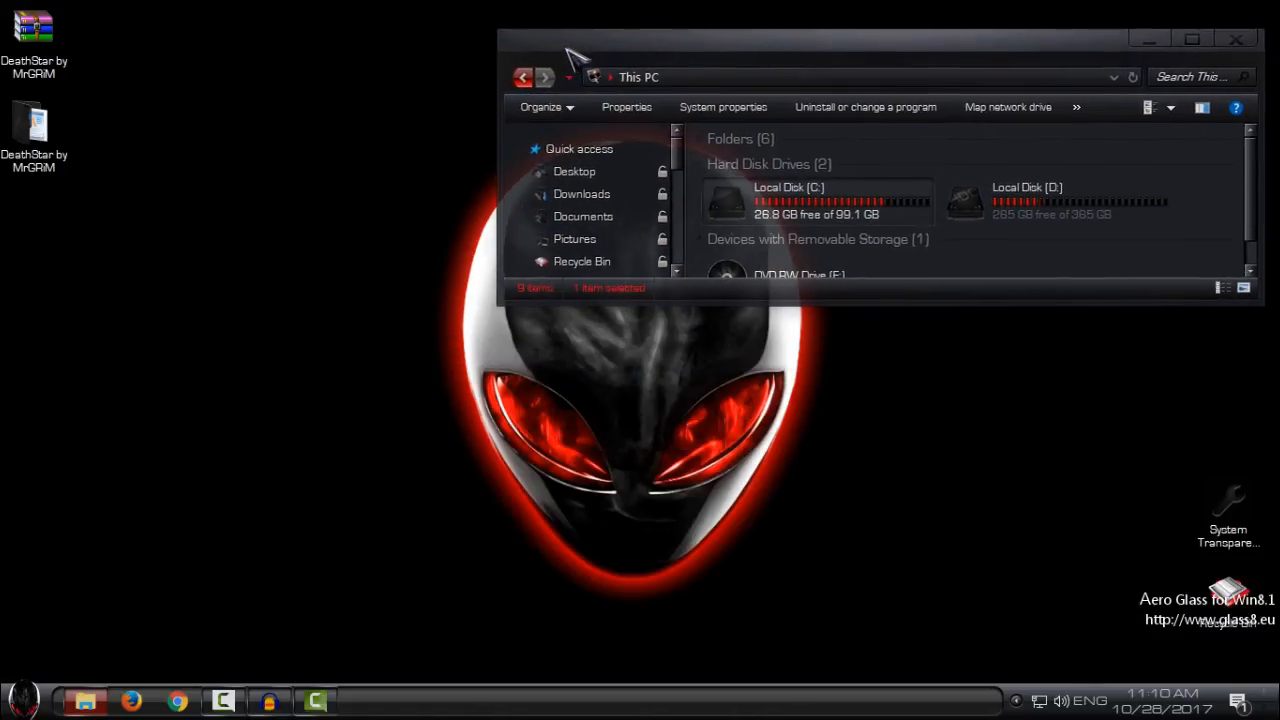
Preview the translucent Start menu, dismiss it, and scroll the glass Control Panel System page beside This PC
{"action": "left_click", "coordinate": [22, 697]}
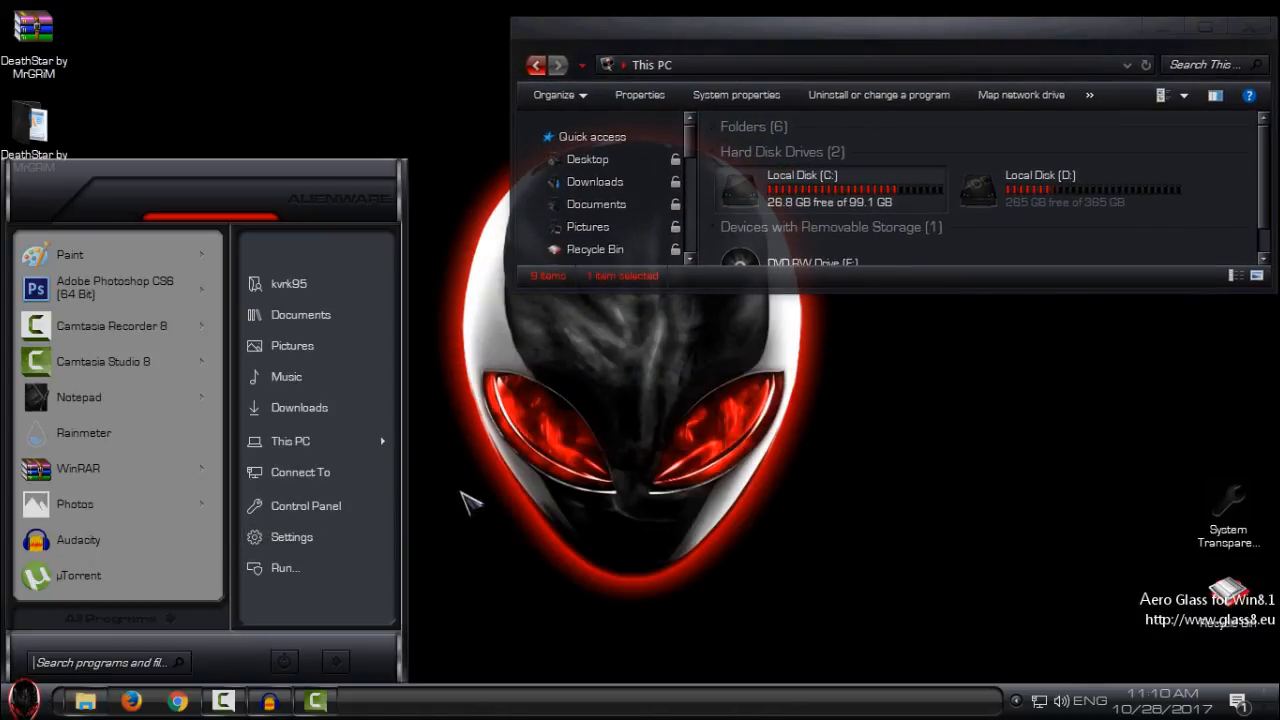
{"action": "mouse_move", "coordinate": [1105, 260]}
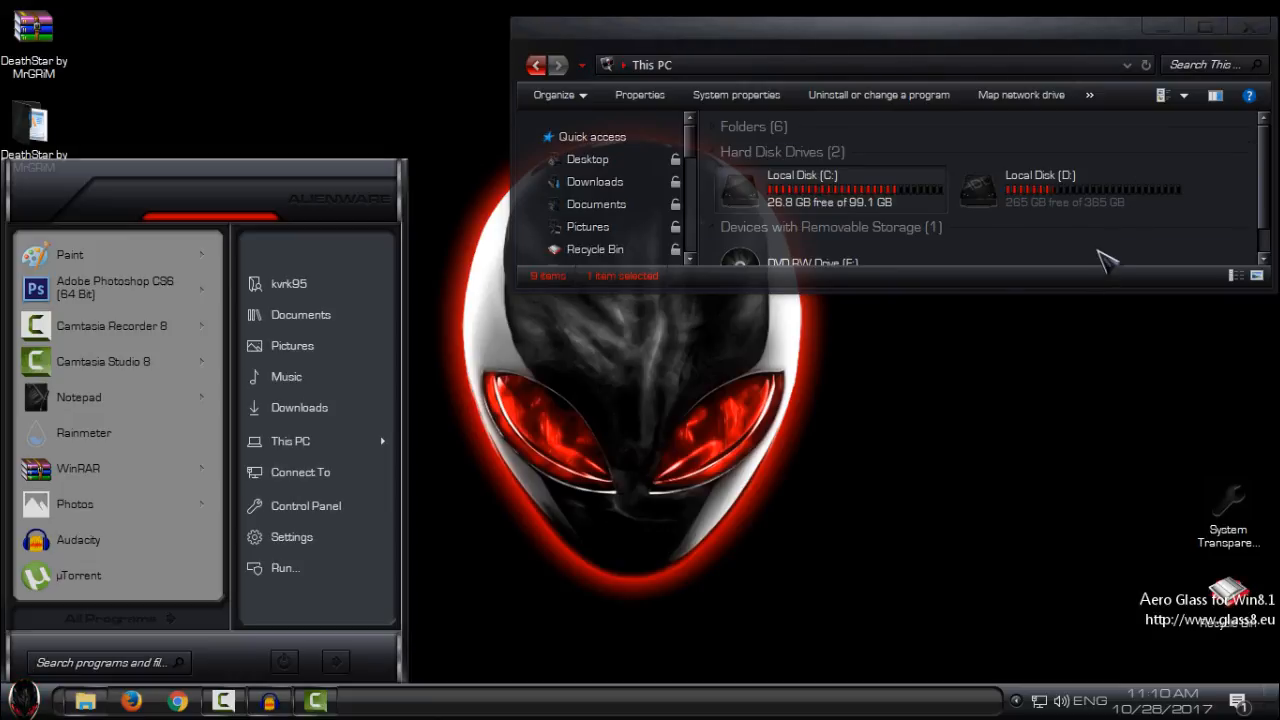
{"action": "left_click", "coordinate": [995, 370]}
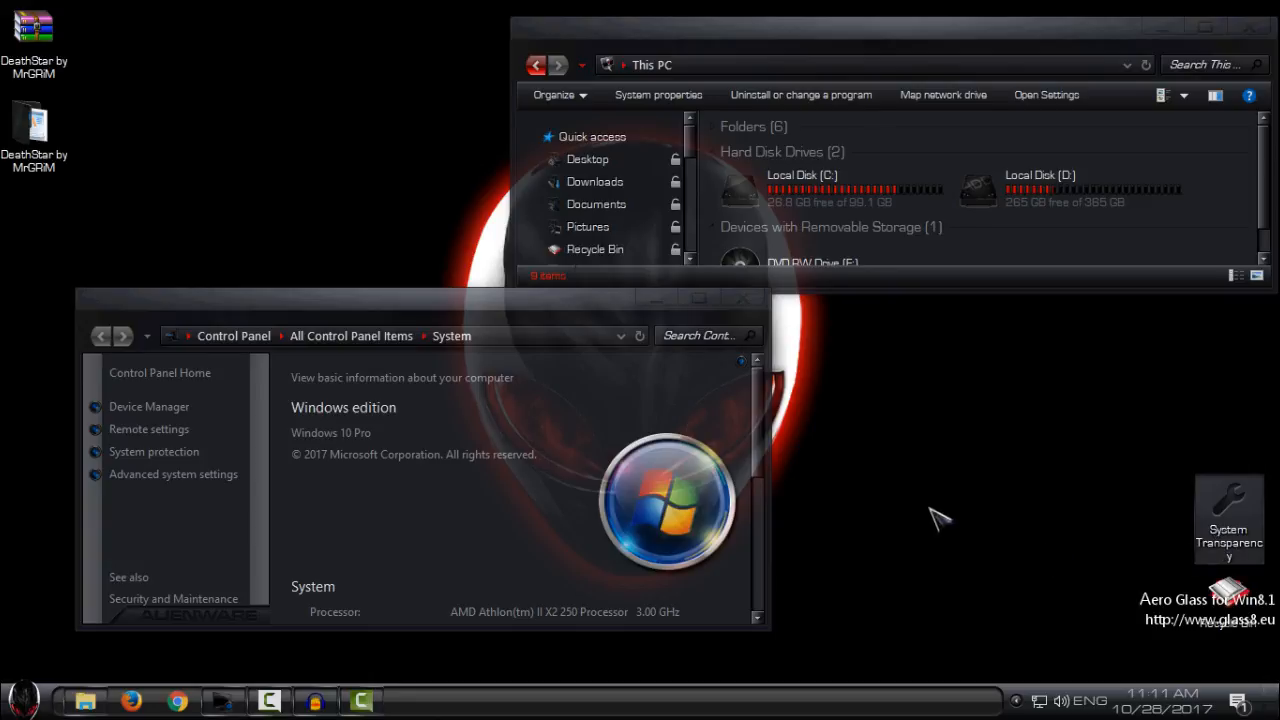
{"action": "mouse_move", "coordinate": [920, 488]}
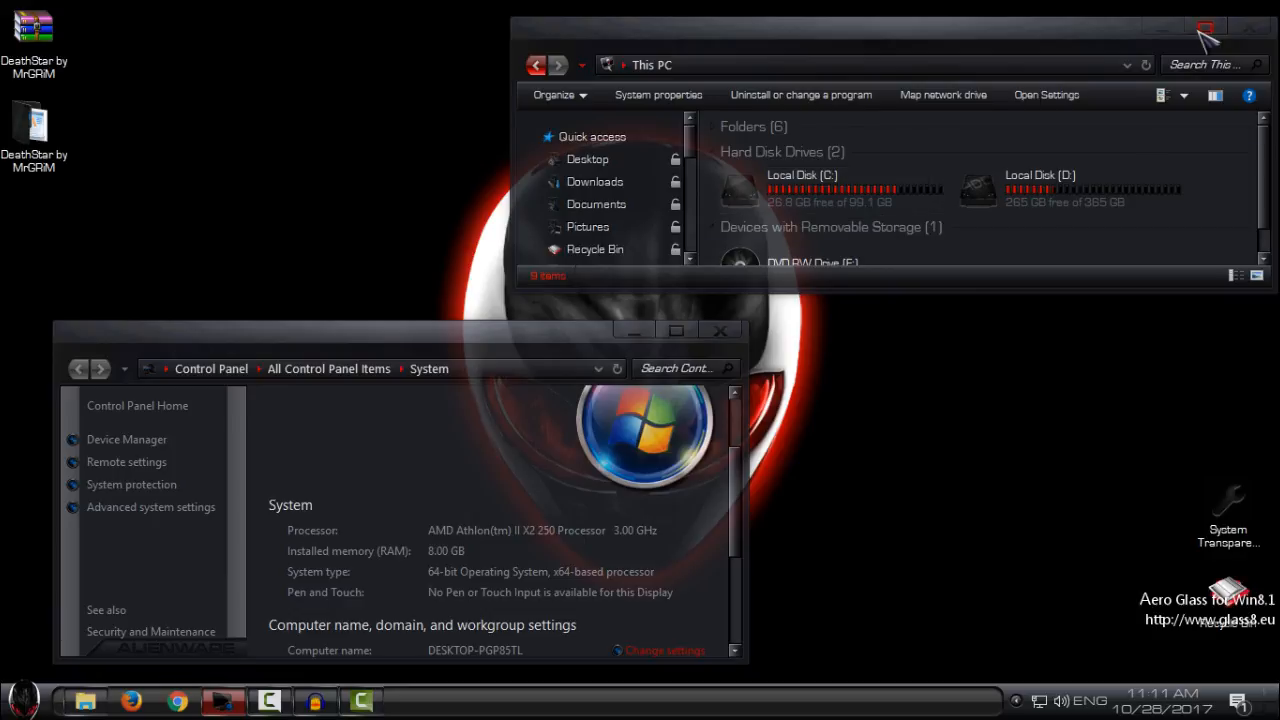
{"action": "mouse_move", "coordinate": [1057, 143]}
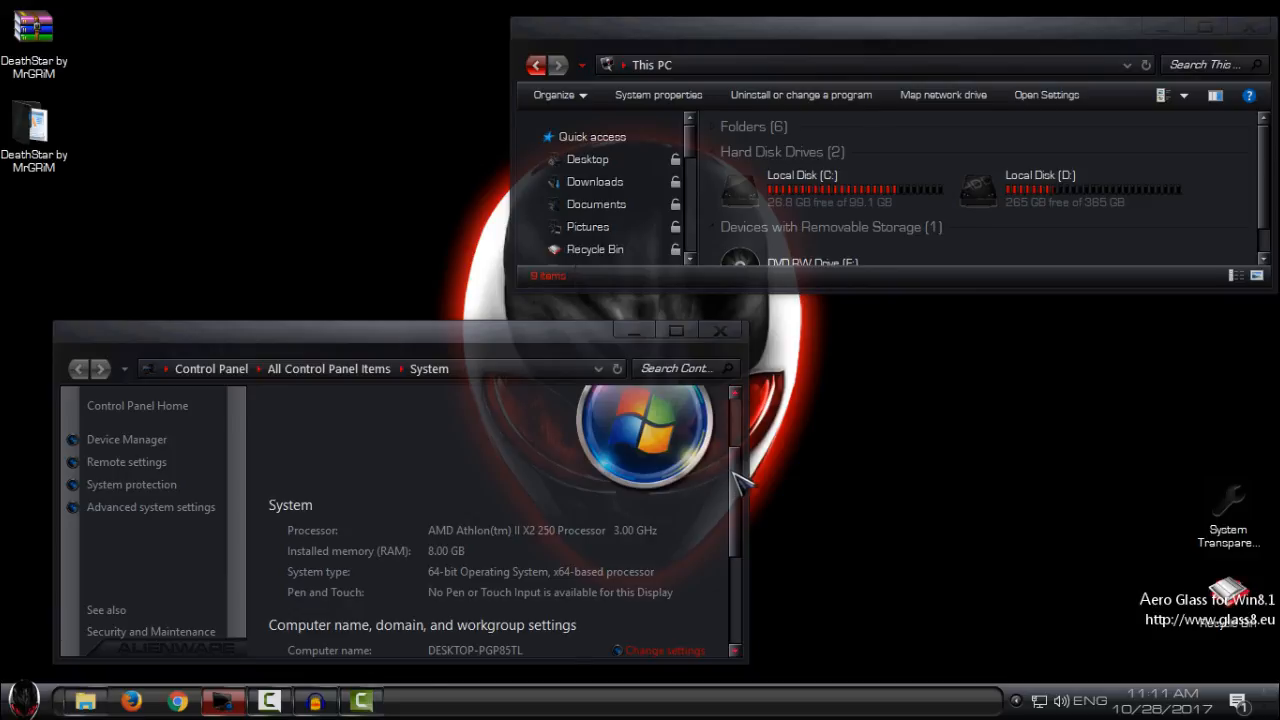
{"action": "scroll", "scroll_direction": "up", "scroll_amount": 3}
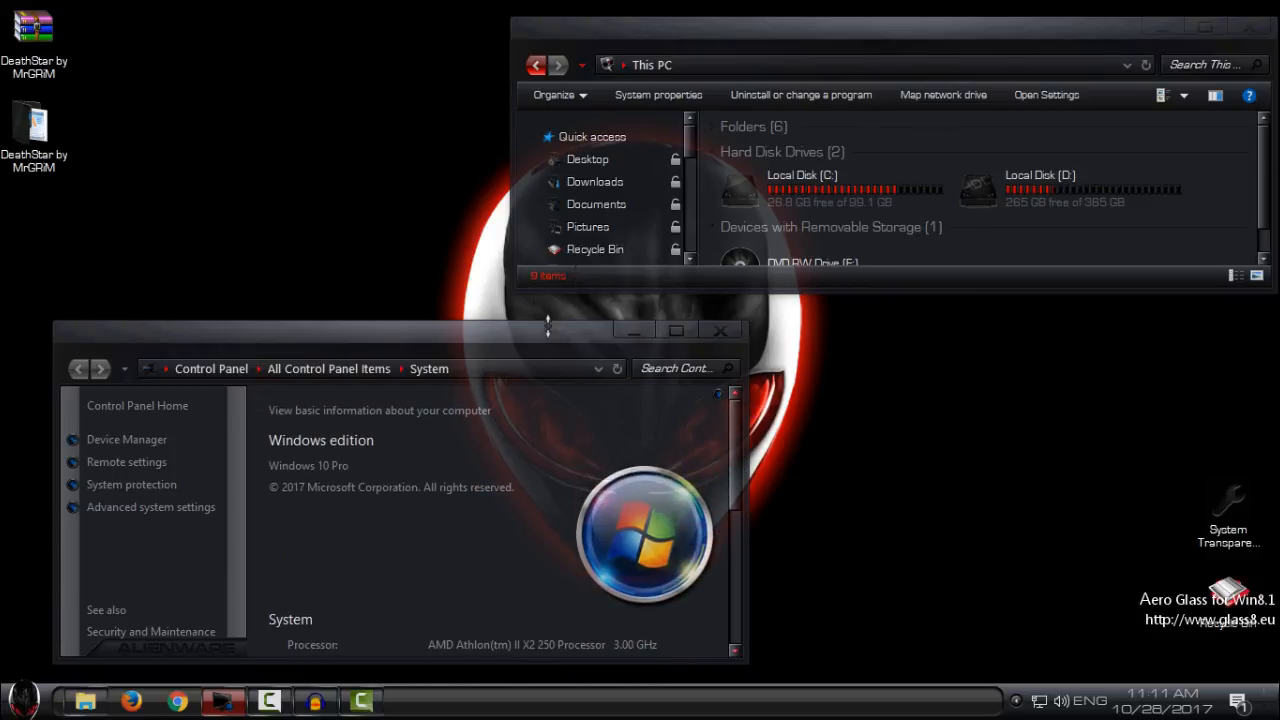
{"action": "mouse_move", "coordinate": [850, 410]}
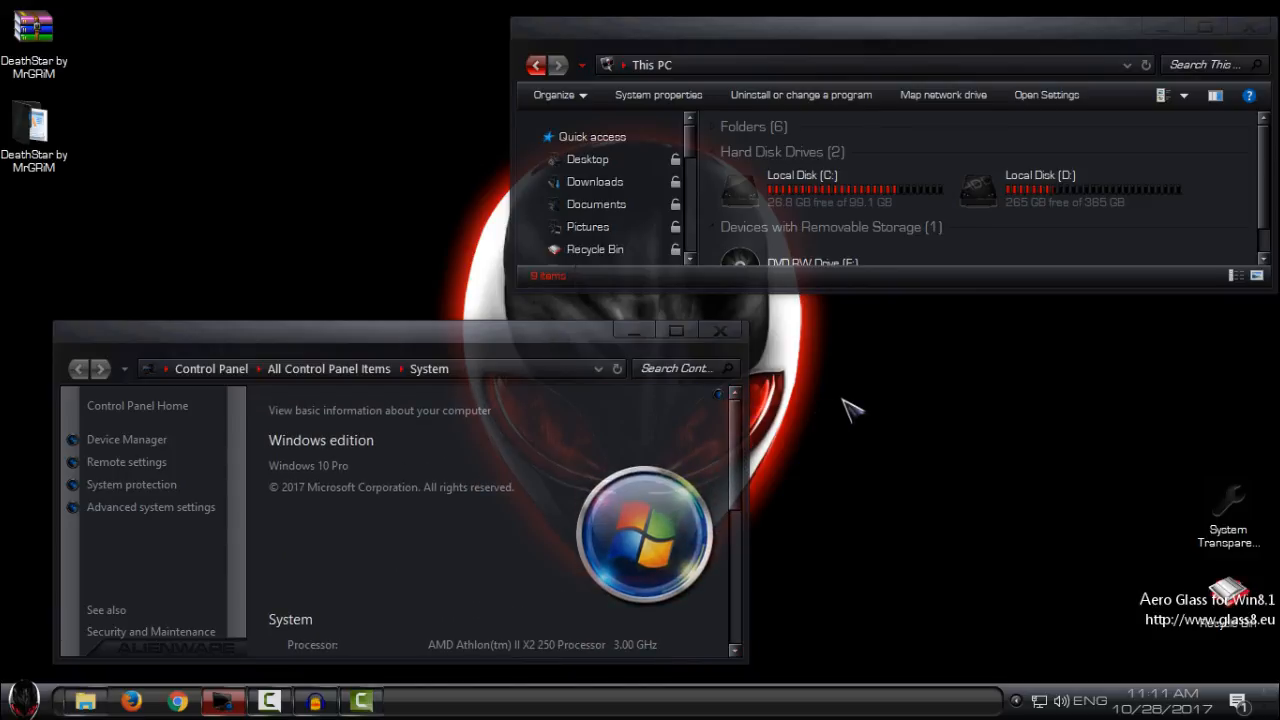